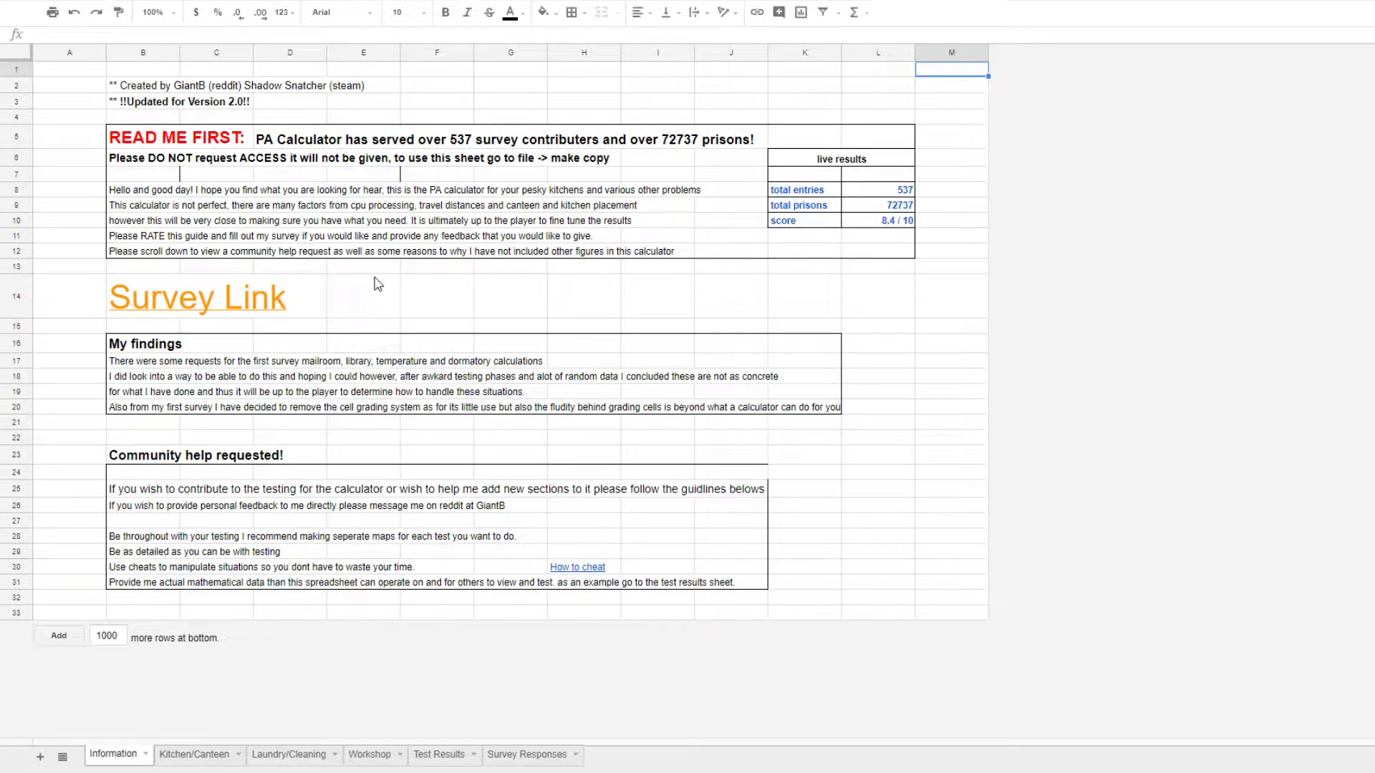
{"action": "mouse_move", "coordinate": [356, 298]}
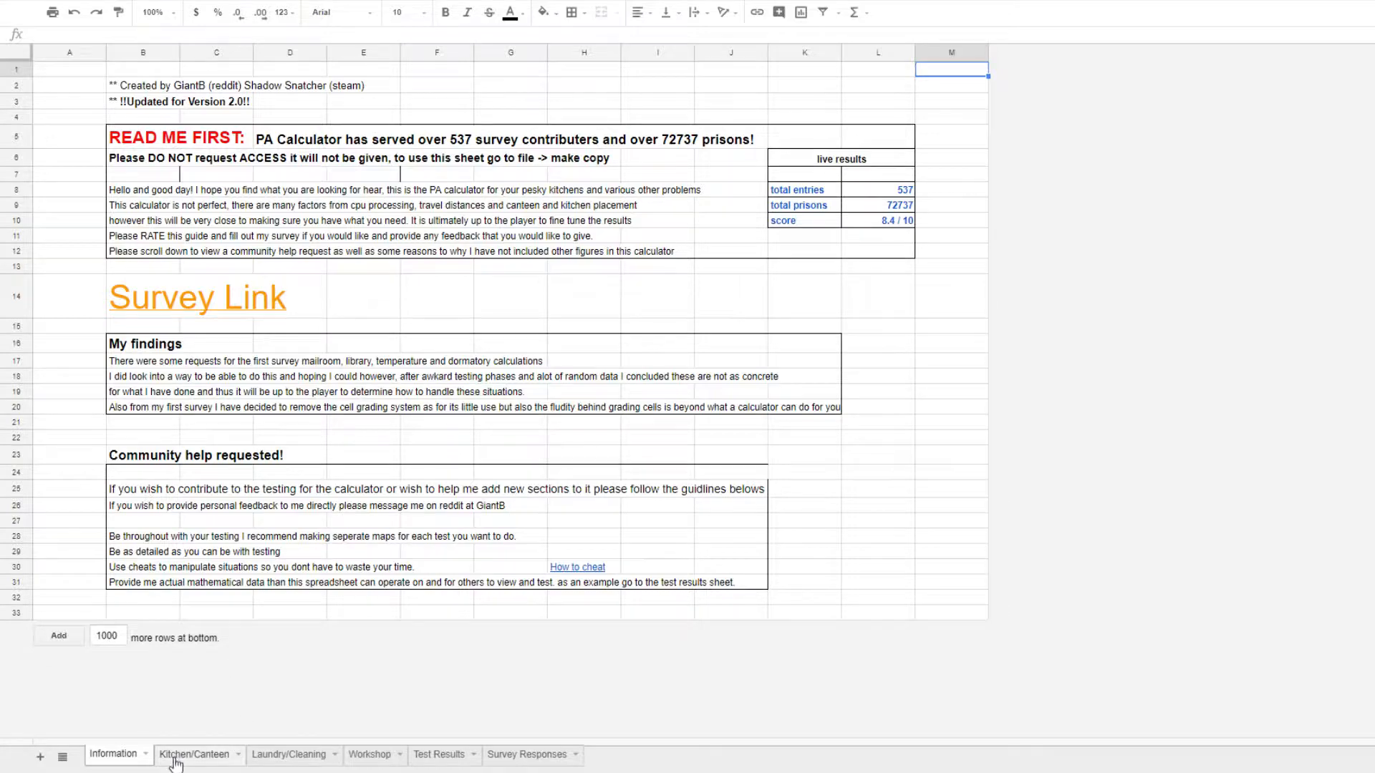
Switch between the Kitchen/Canteen and Laundry/Cleaning sheets, ending on Kitchen/Canteen
{"action": "left_click", "coordinate": [194, 754]}
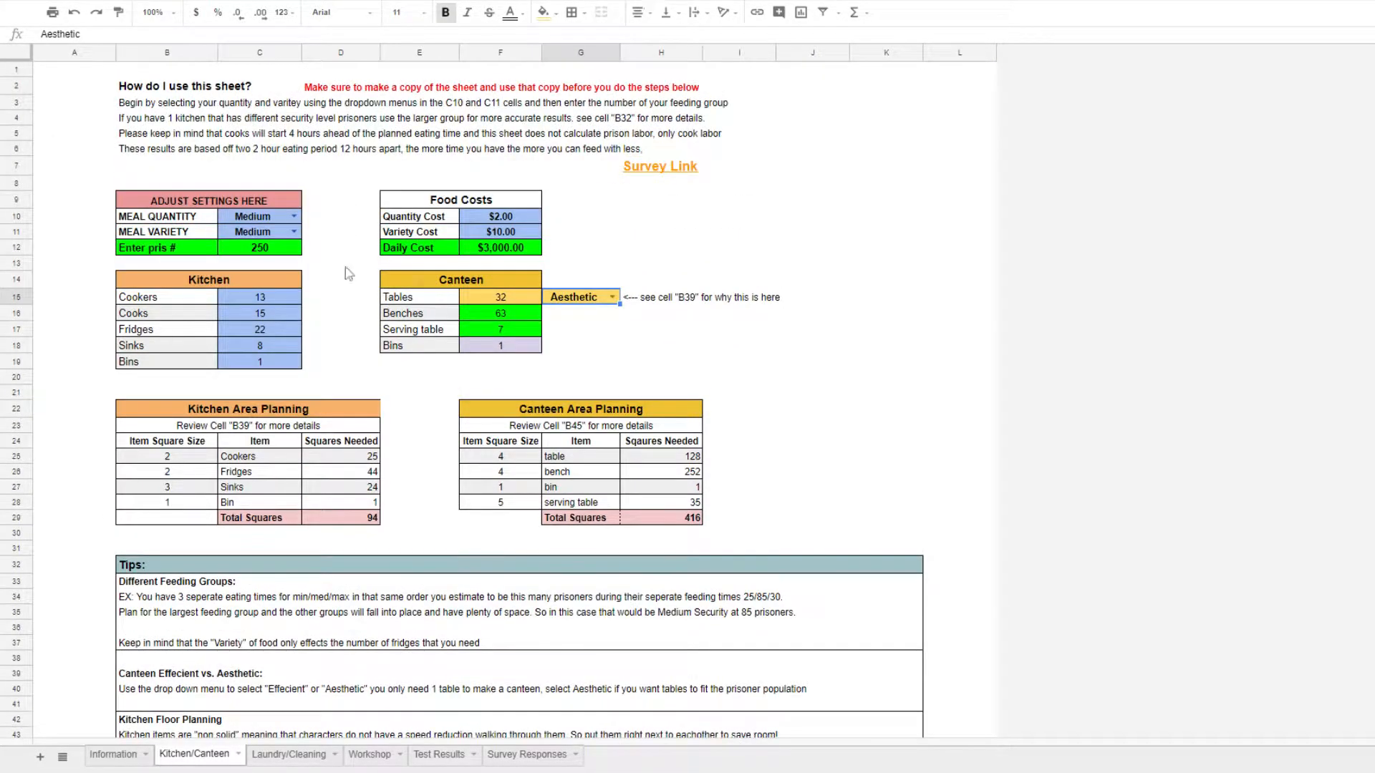
{"action": "left_click", "coordinate": [288, 755]}
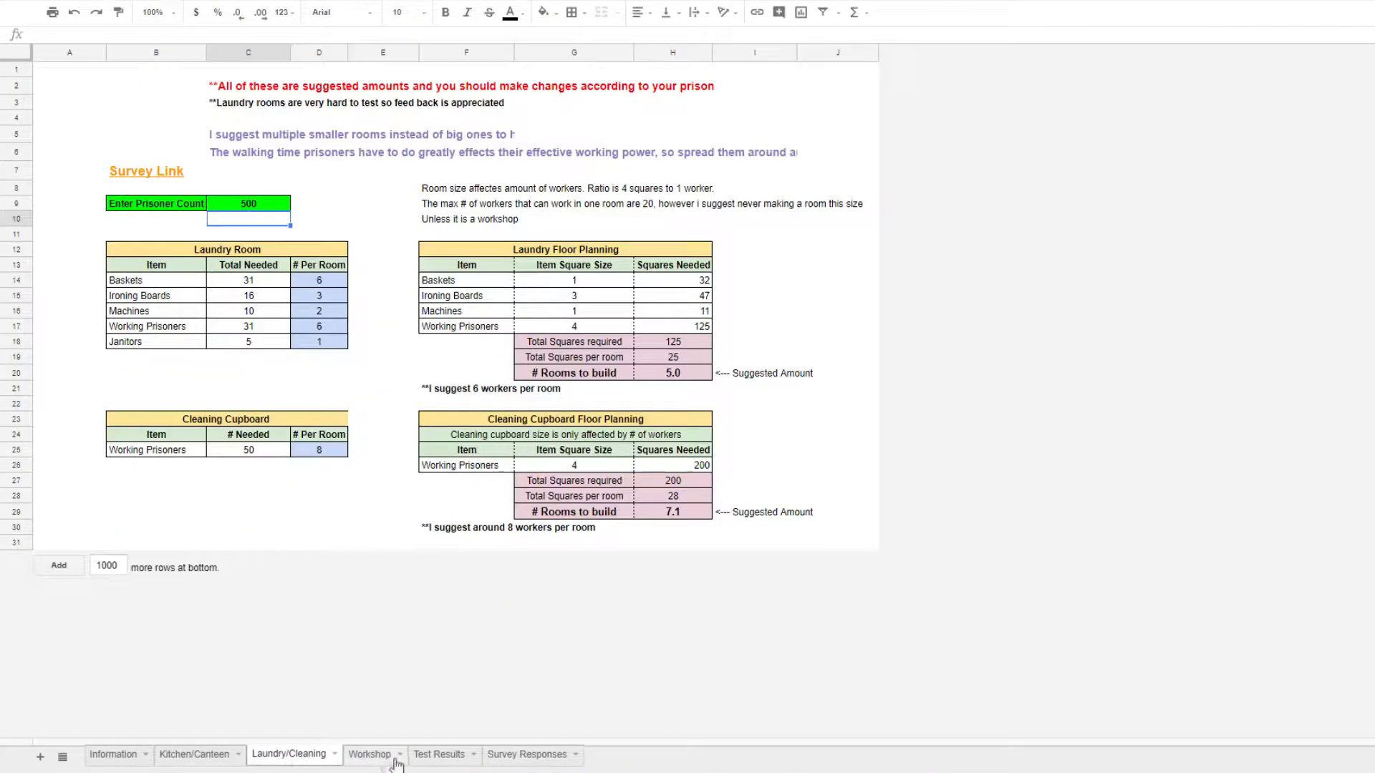
{"action": "left_click", "coordinate": [193, 755]}
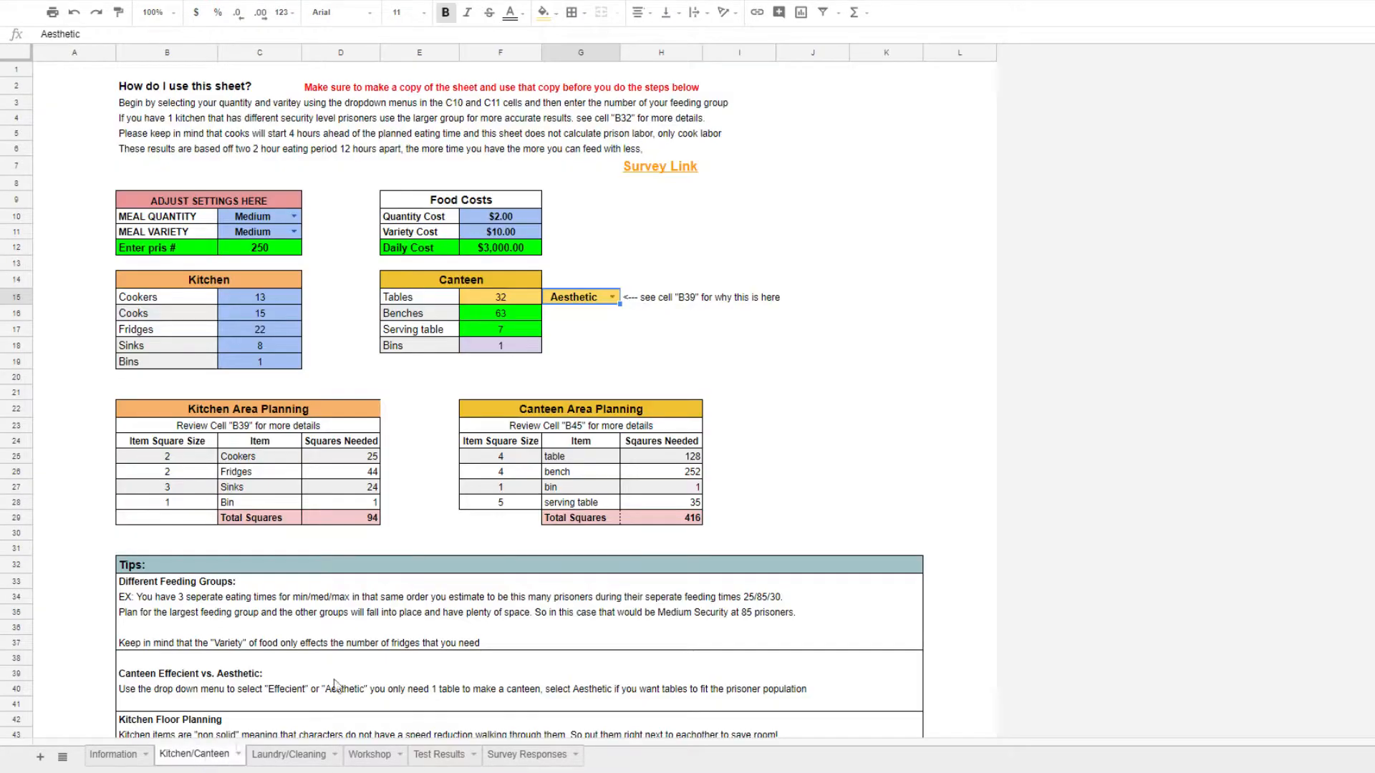
Go back to the Information sheet and highlight the creator credits in row 2
{"action": "left_click", "coordinate": [112, 755]}
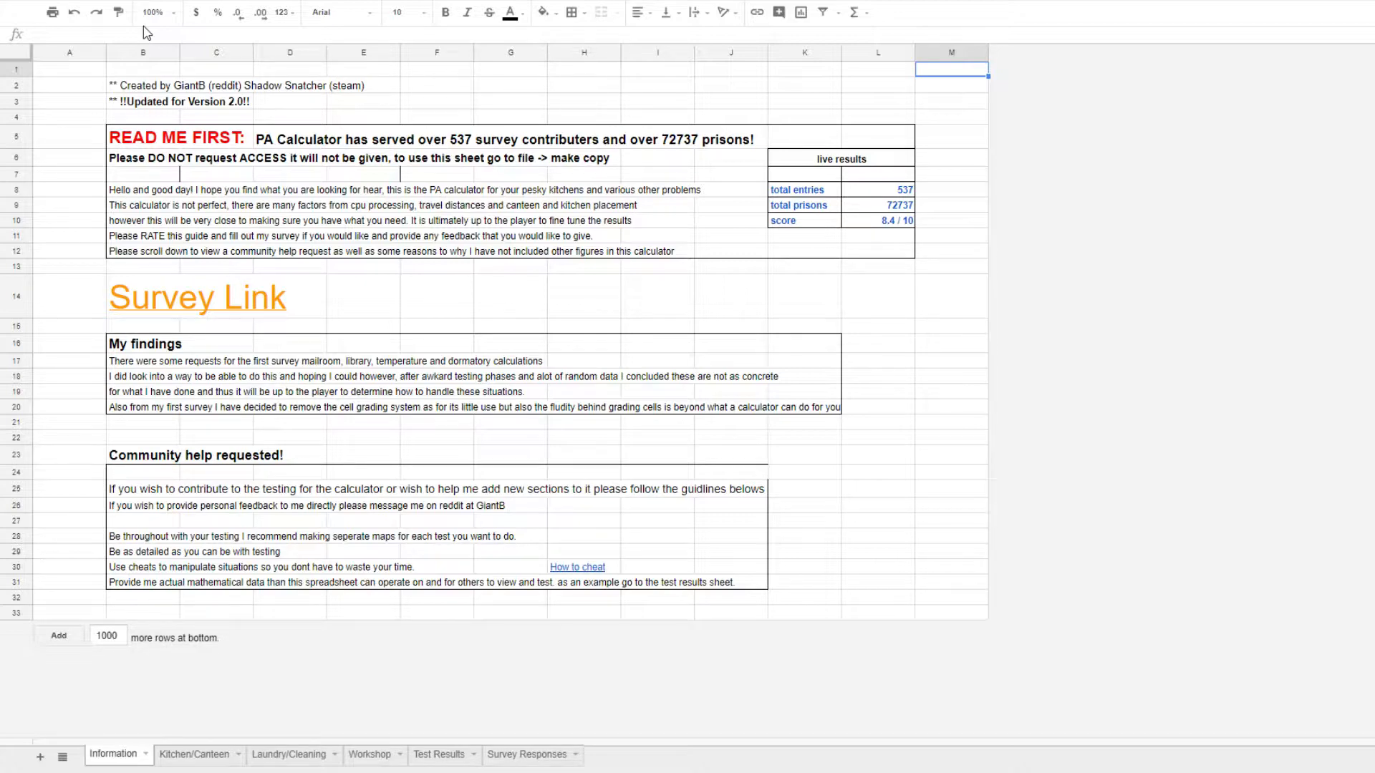
{"action": "mouse_move", "coordinate": [127, 41]}
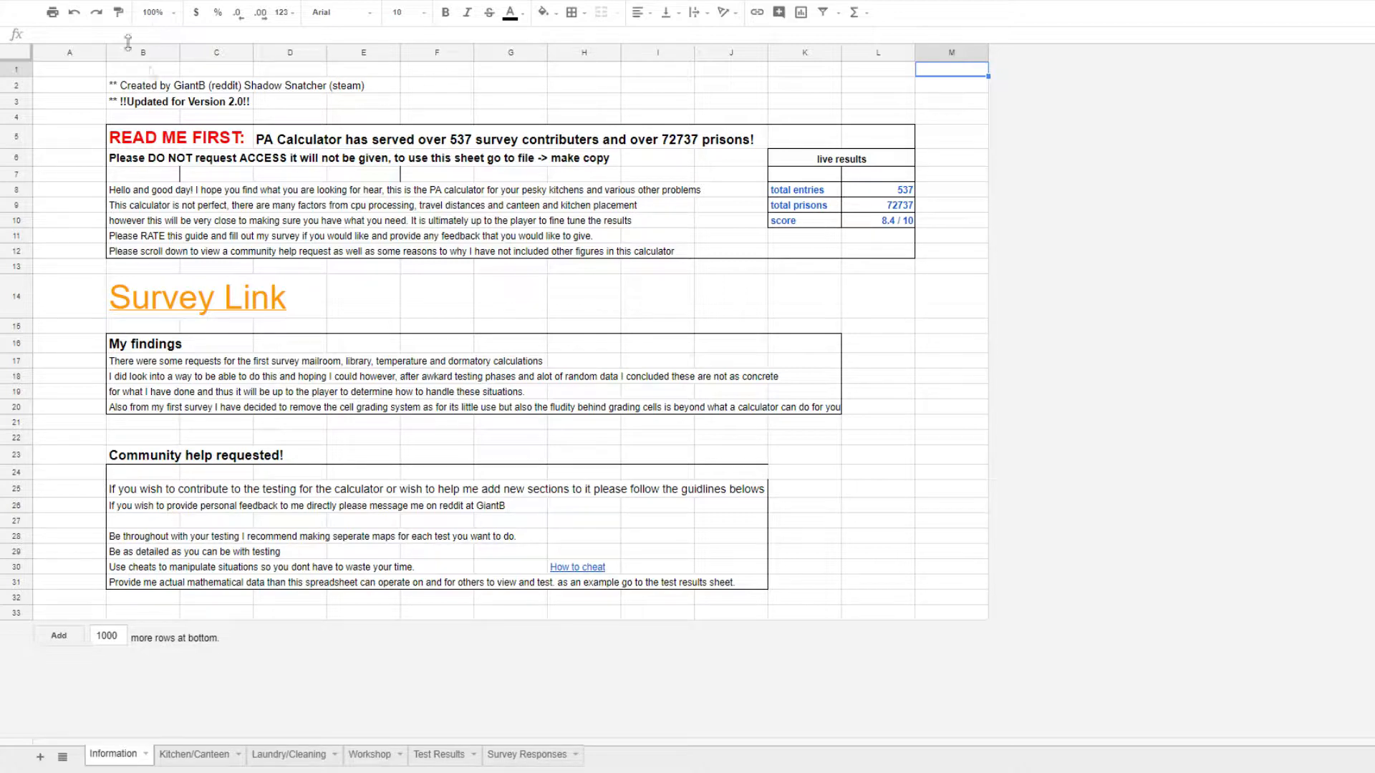
{"action": "left_click", "coordinate": [143, 84]}
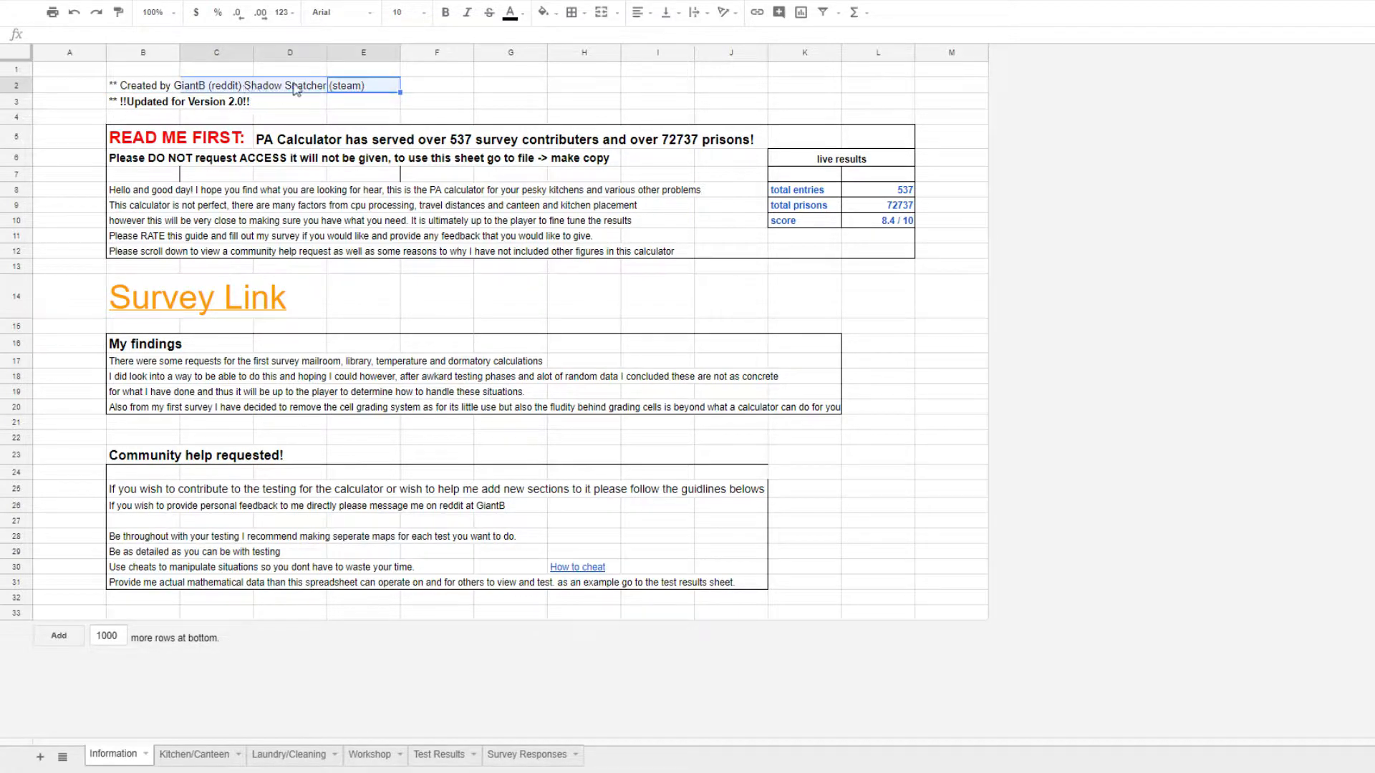
{"action": "left_click", "coordinate": [290, 85]}
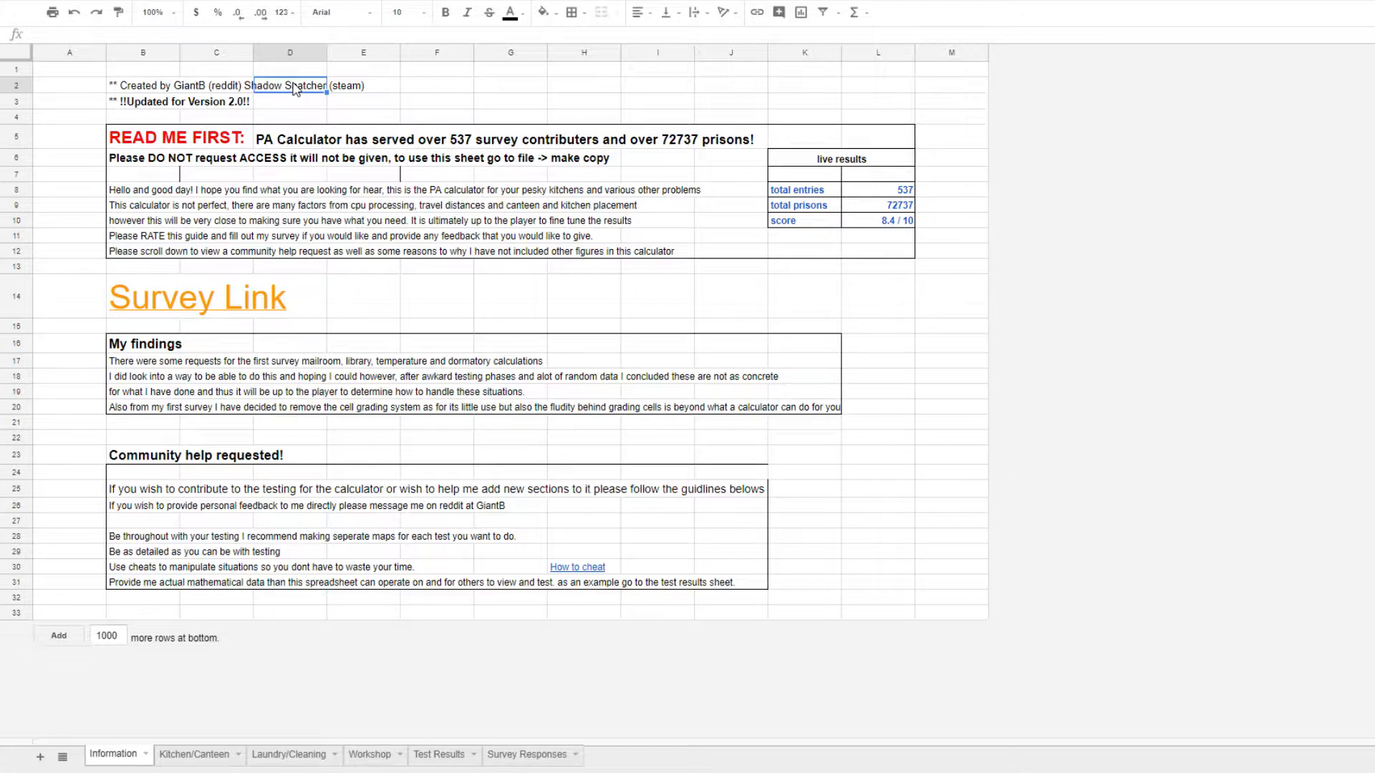
{"action": "mouse_move", "coordinate": [302, 83]}
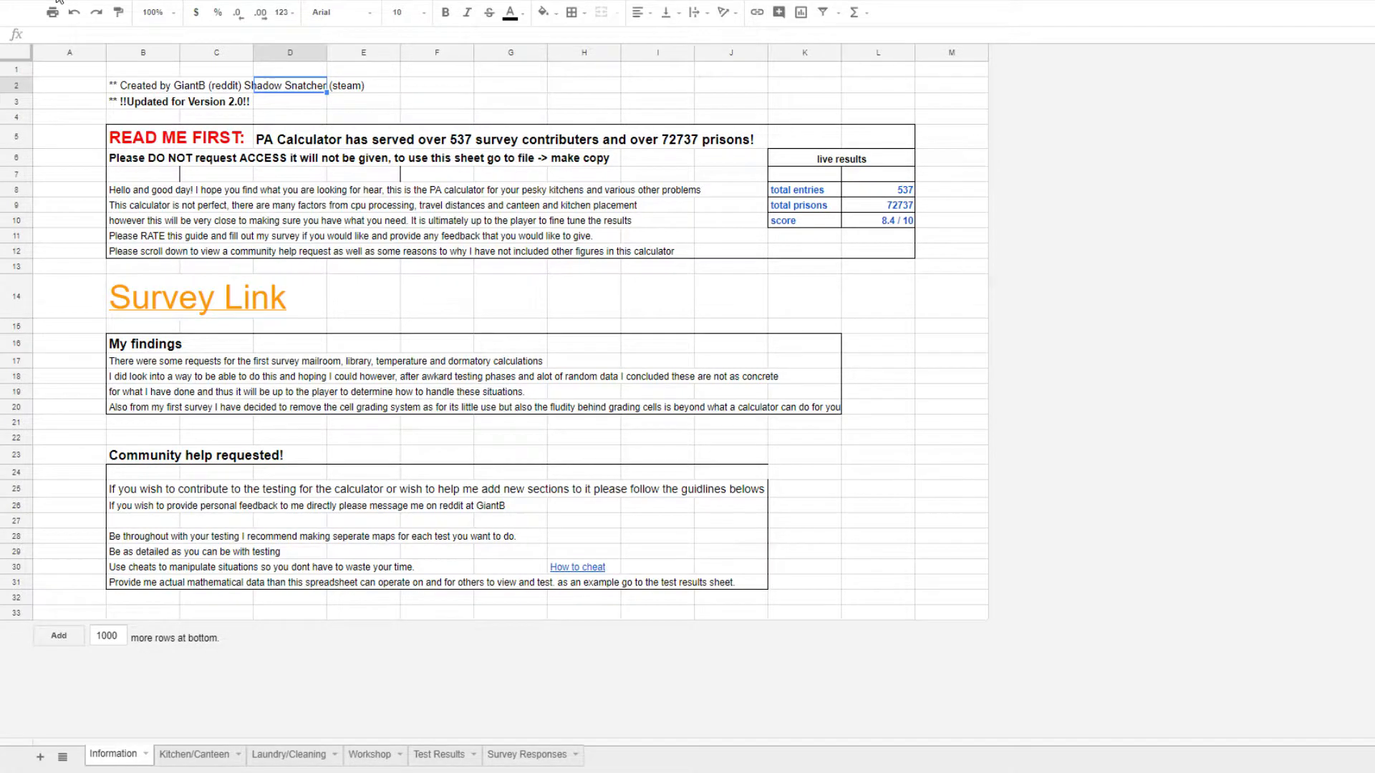
{"action": "left_click", "coordinate": [34, 9]}
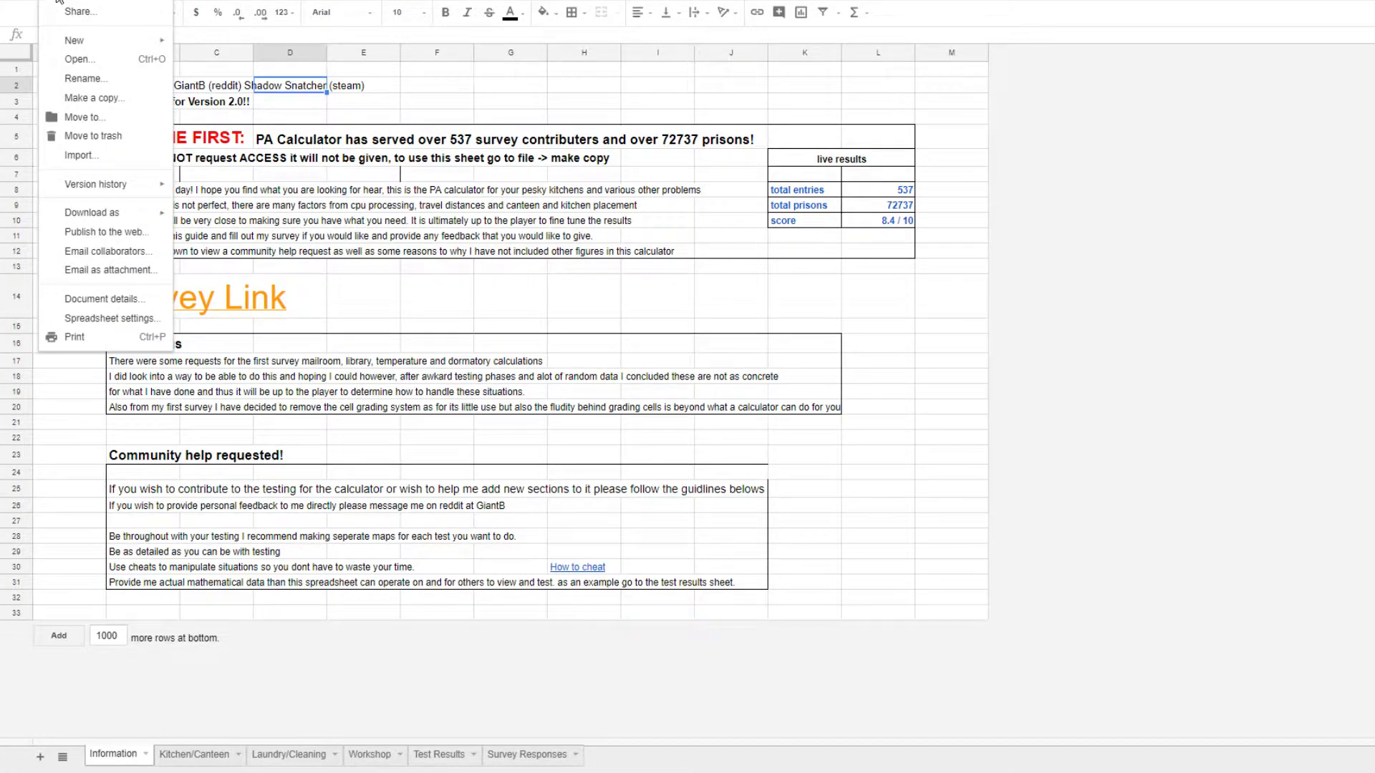
{"action": "mouse_move", "coordinate": [96, 97]}
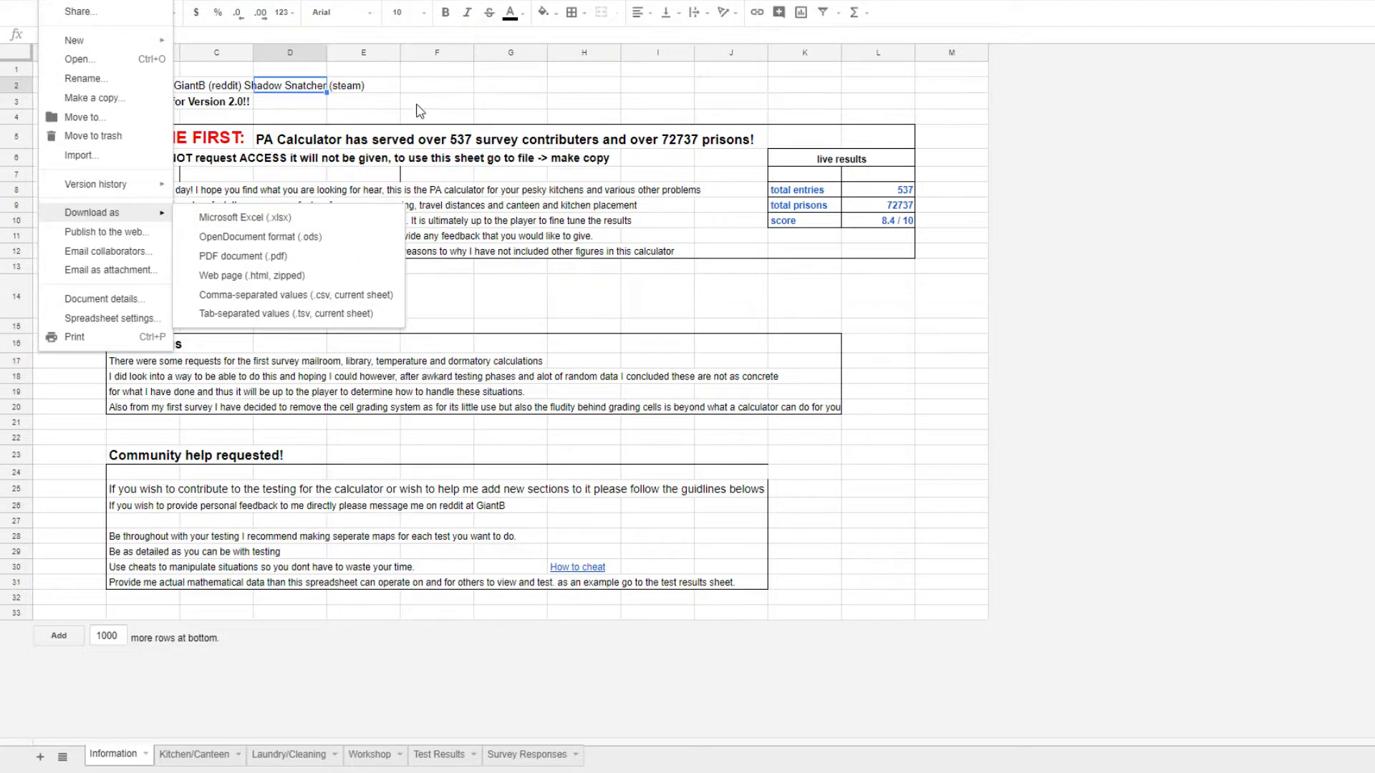
{"action": "left_click", "coordinate": [435, 100]}
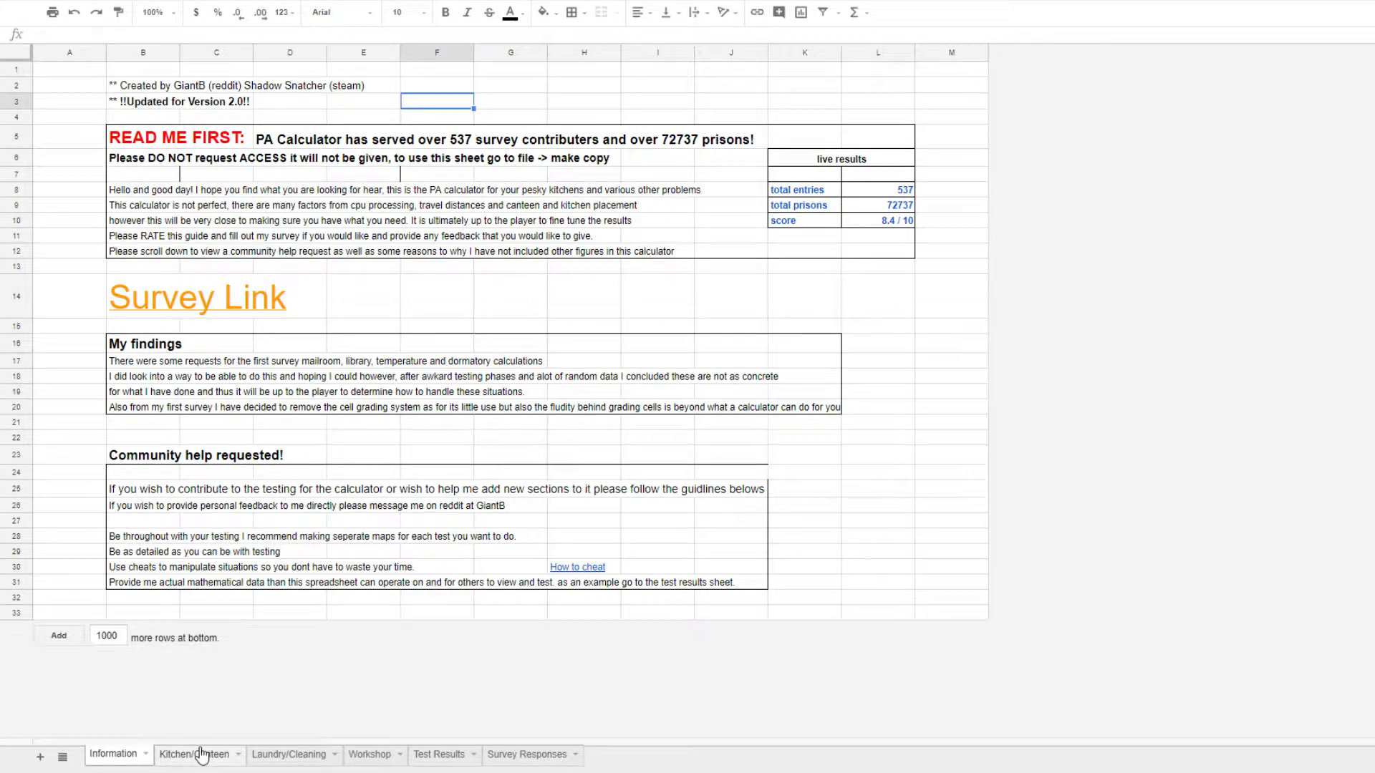
Switch to the Kitchen/Canteen sheet to review the Adjust Settings Here block
{"action": "left_click", "coordinate": [194, 755]}
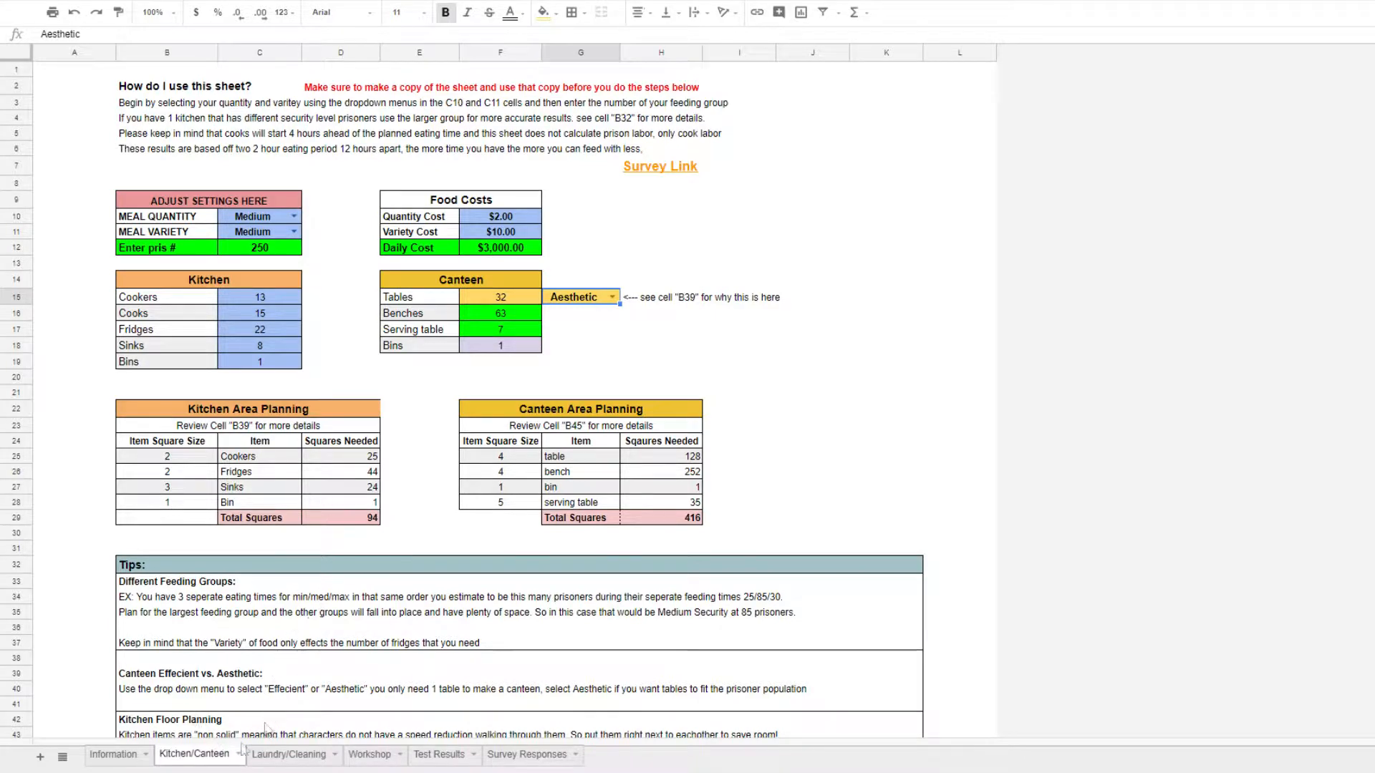
{"action": "mouse_move", "coordinate": [325, 452]}
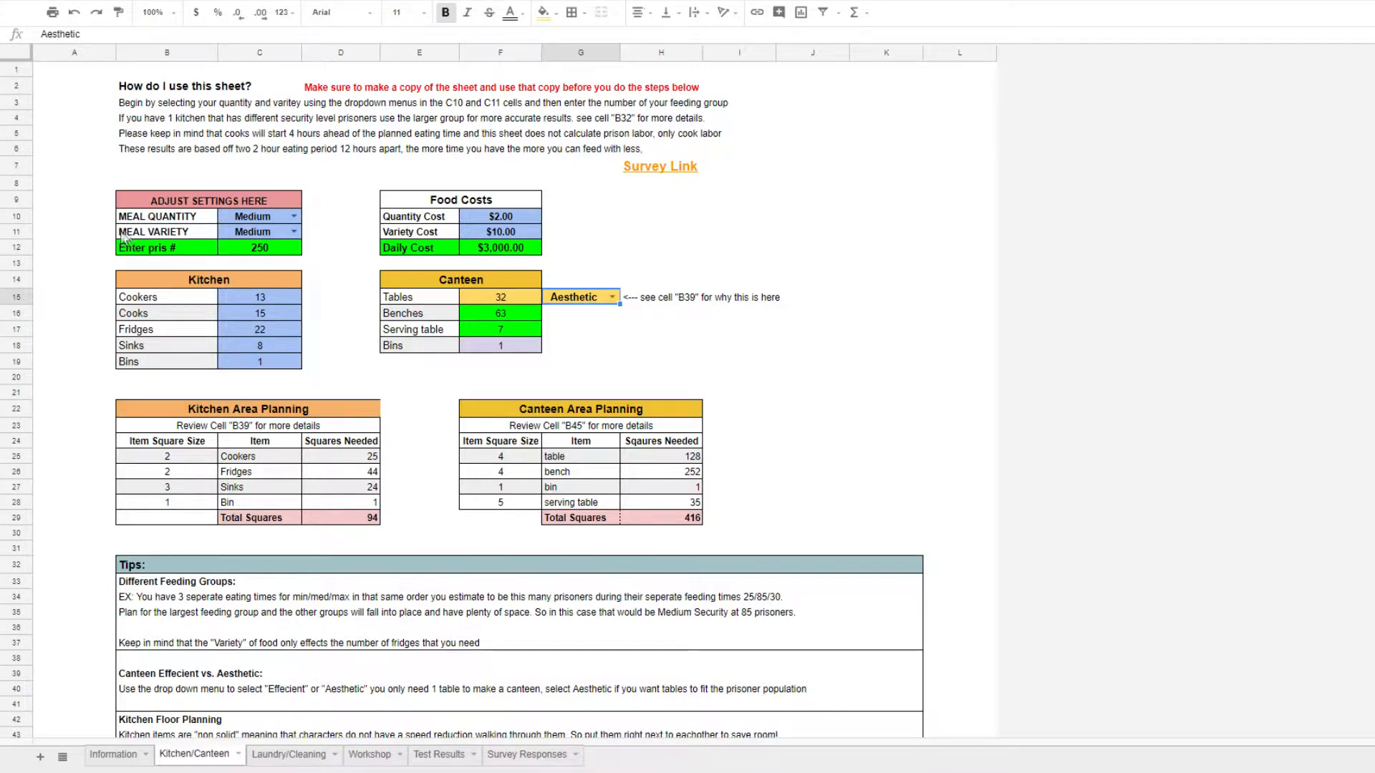
{"action": "mouse_move", "coordinate": [247, 257]}
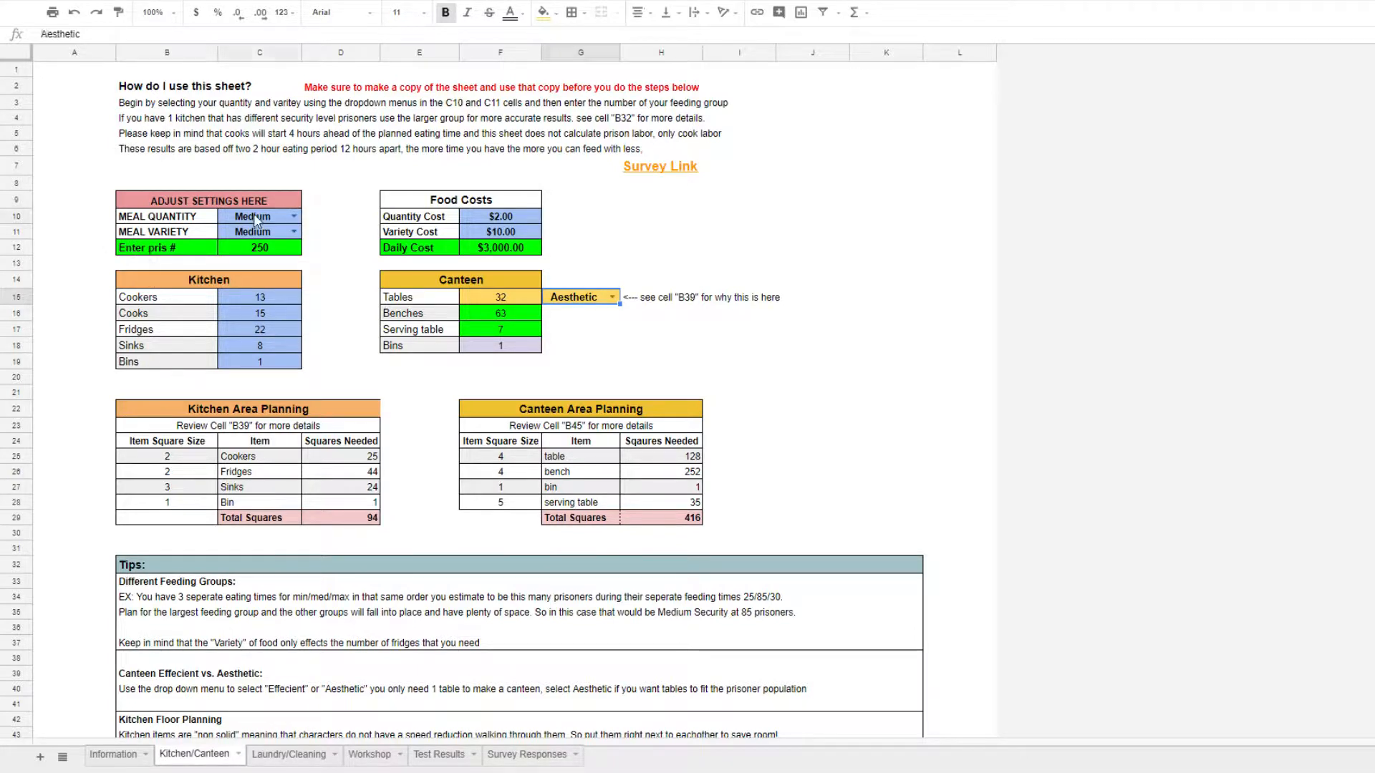
Set meal quantity in C10 to High, raising the daily cost to $4,500.00
{"action": "left_click", "coordinate": [292, 217]}
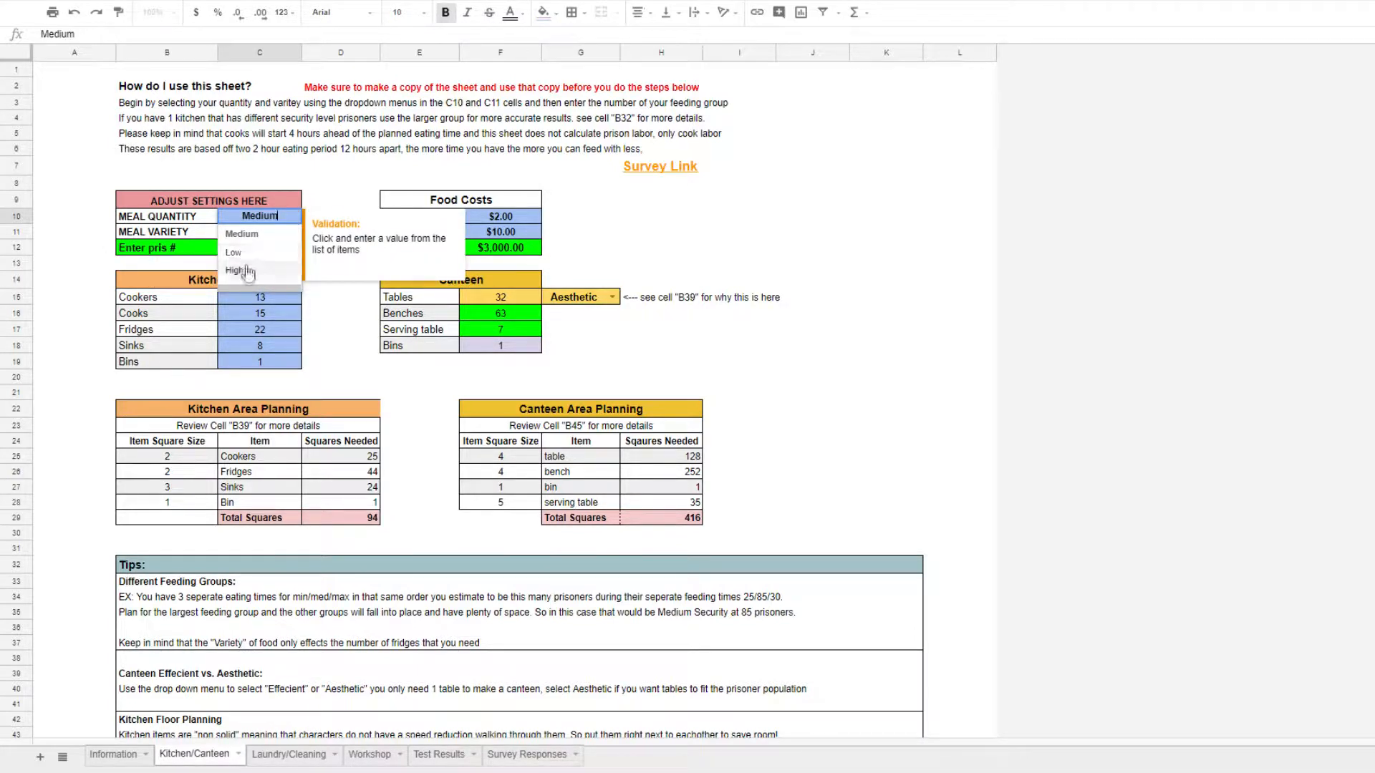
{"action": "left_click", "coordinate": [236, 271]}
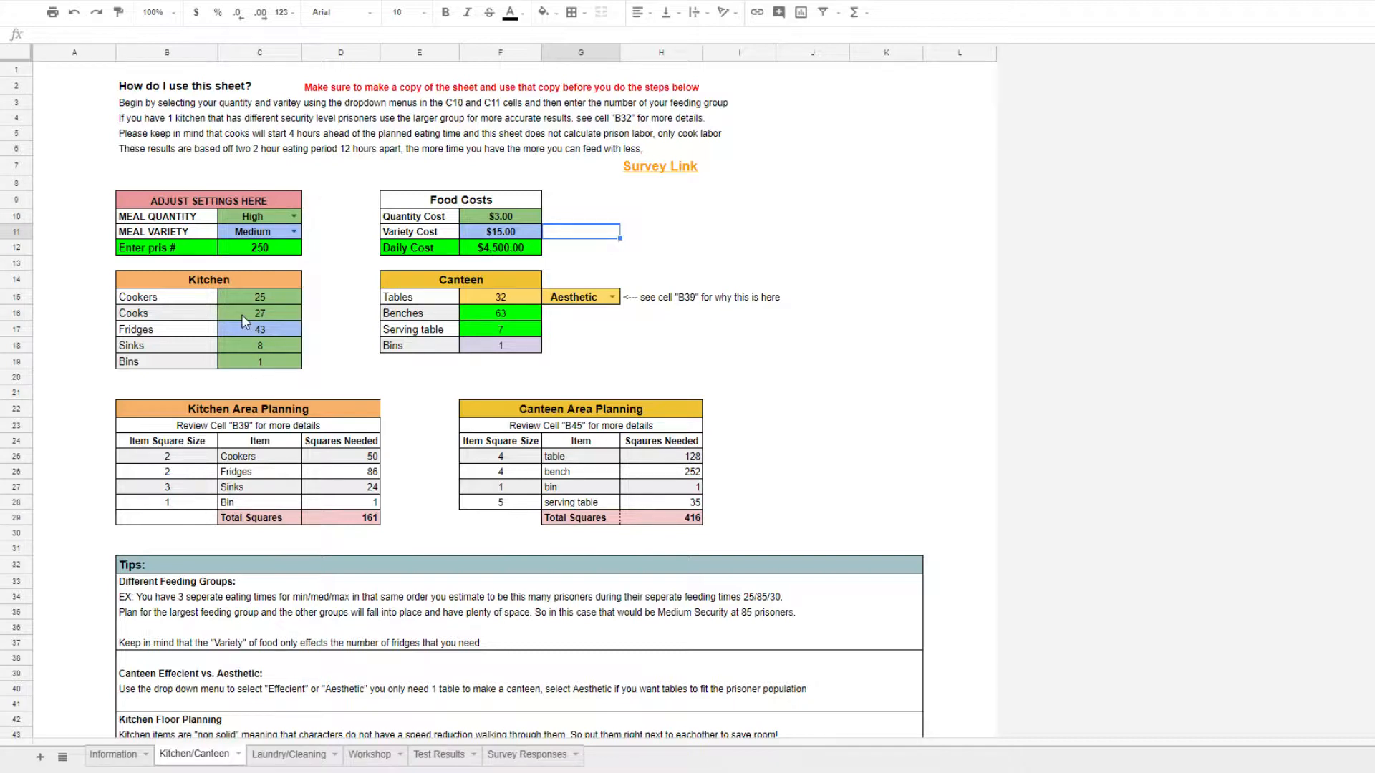
{"action": "left_click", "coordinate": [292, 216]}
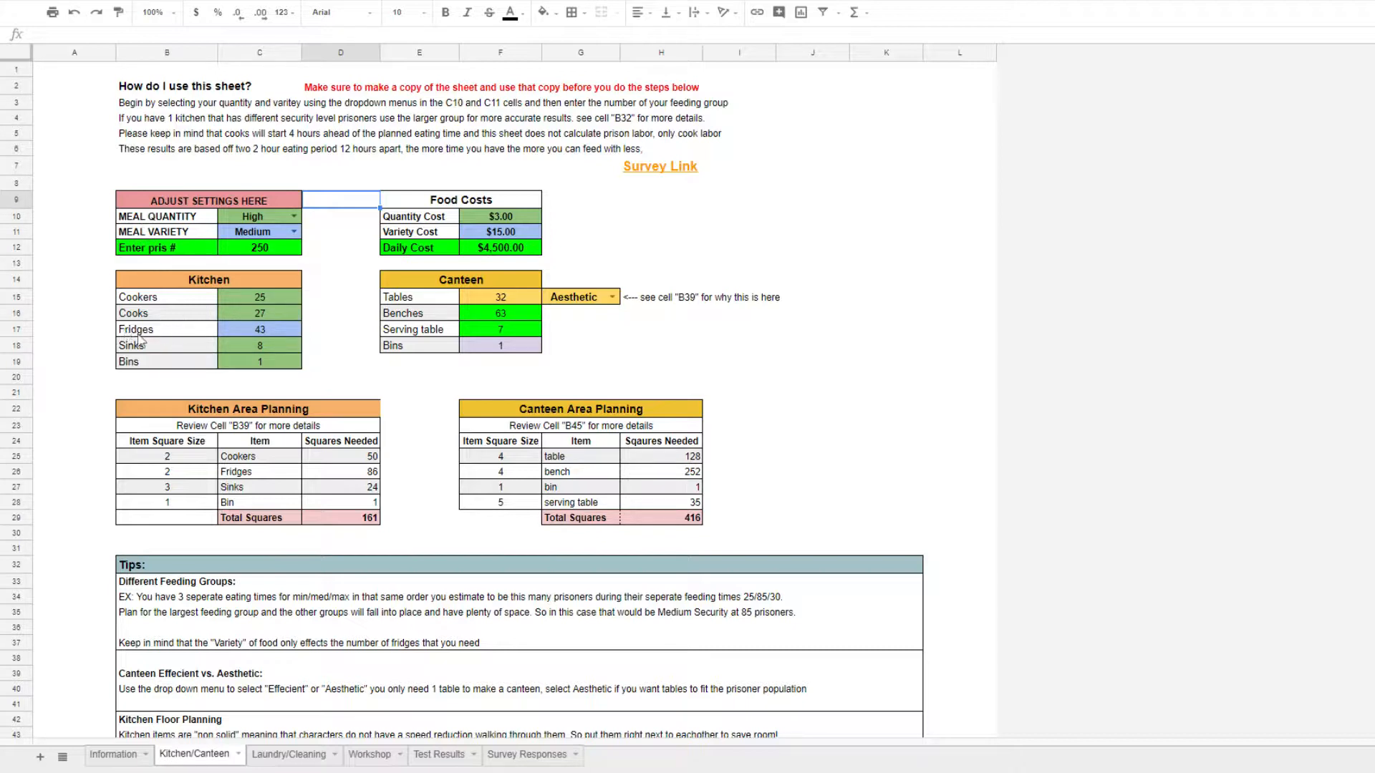
Try Low meal variety in C11, then restore it to Medium
{"action": "left_click", "coordinate": [293, 232]}
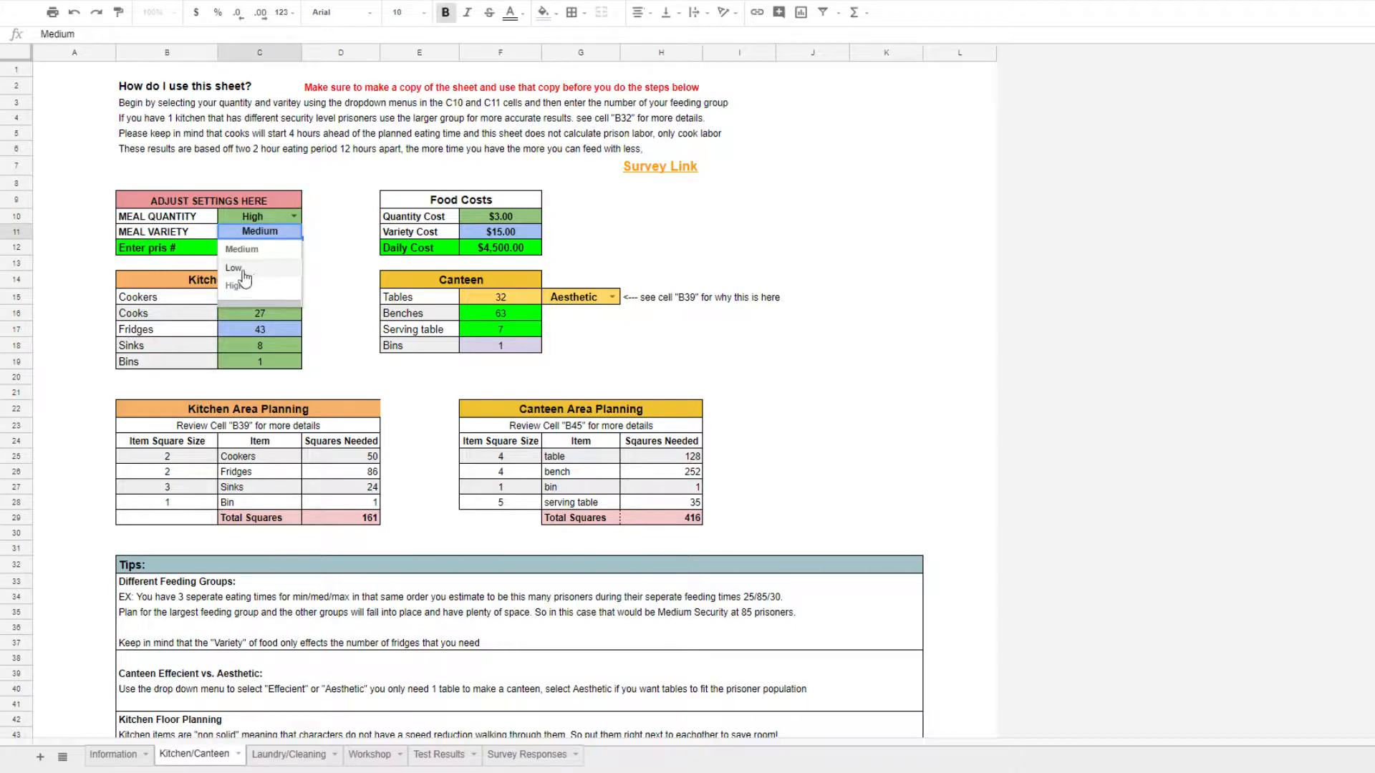
{"action": "left_click", "coordinate": [235, 267]}
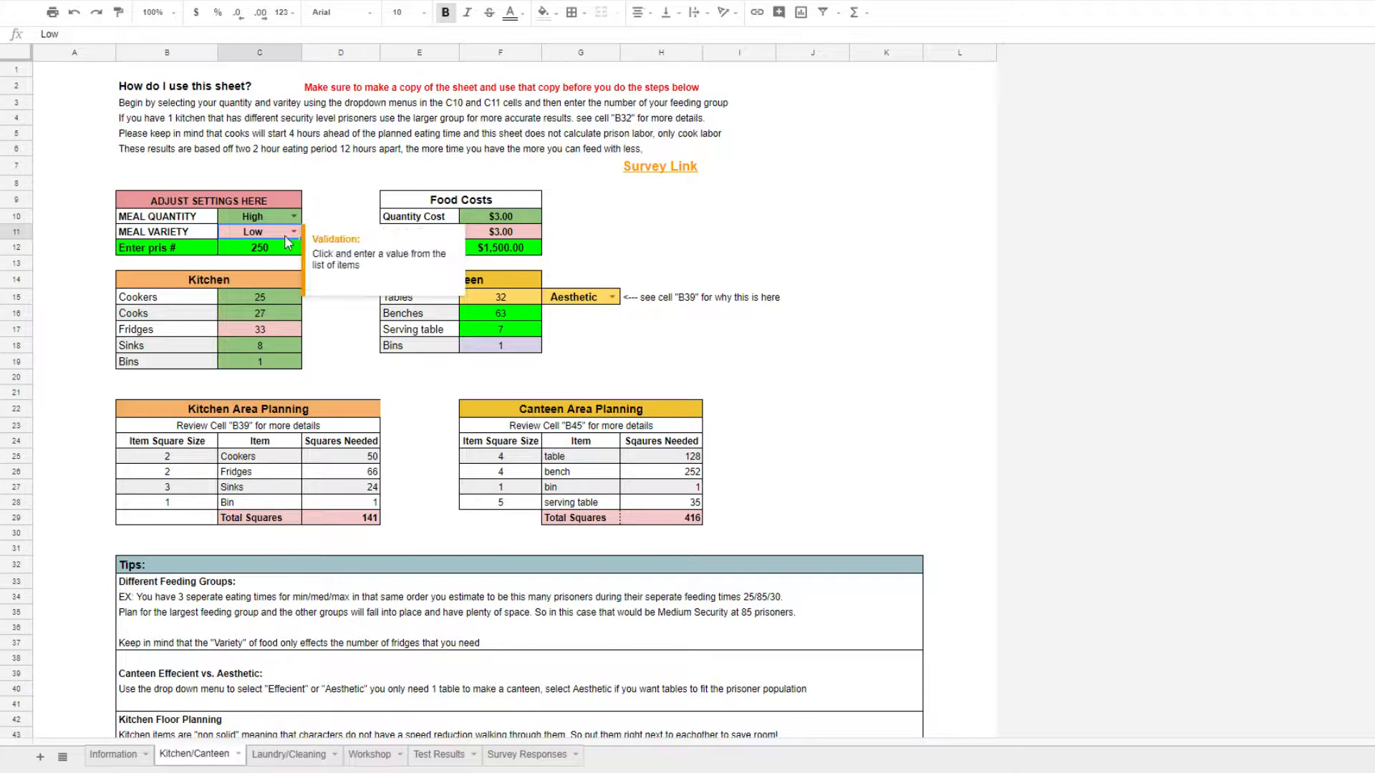
{"action": "left_click", "coordinate": [252, 232]}
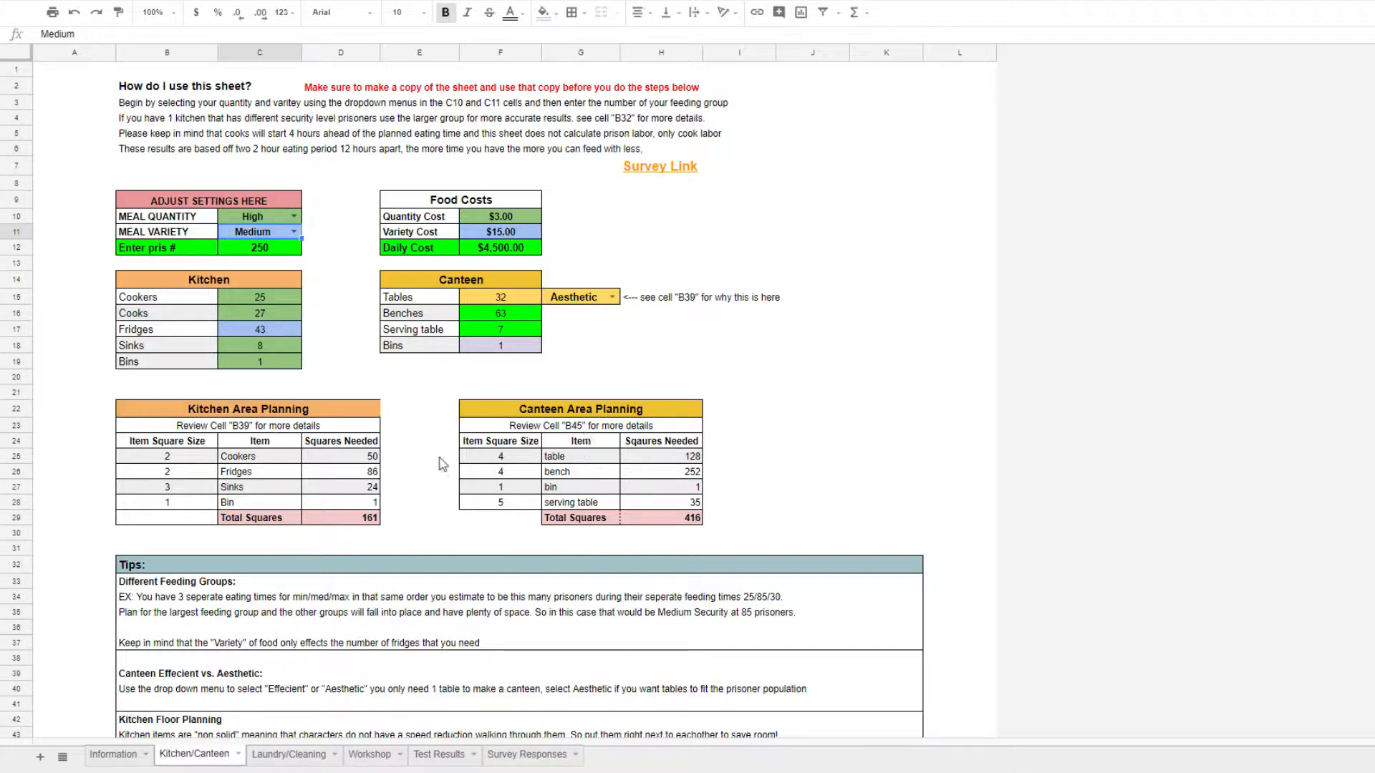
{"action": "mouse_move", "coordinate": [345, 460]}
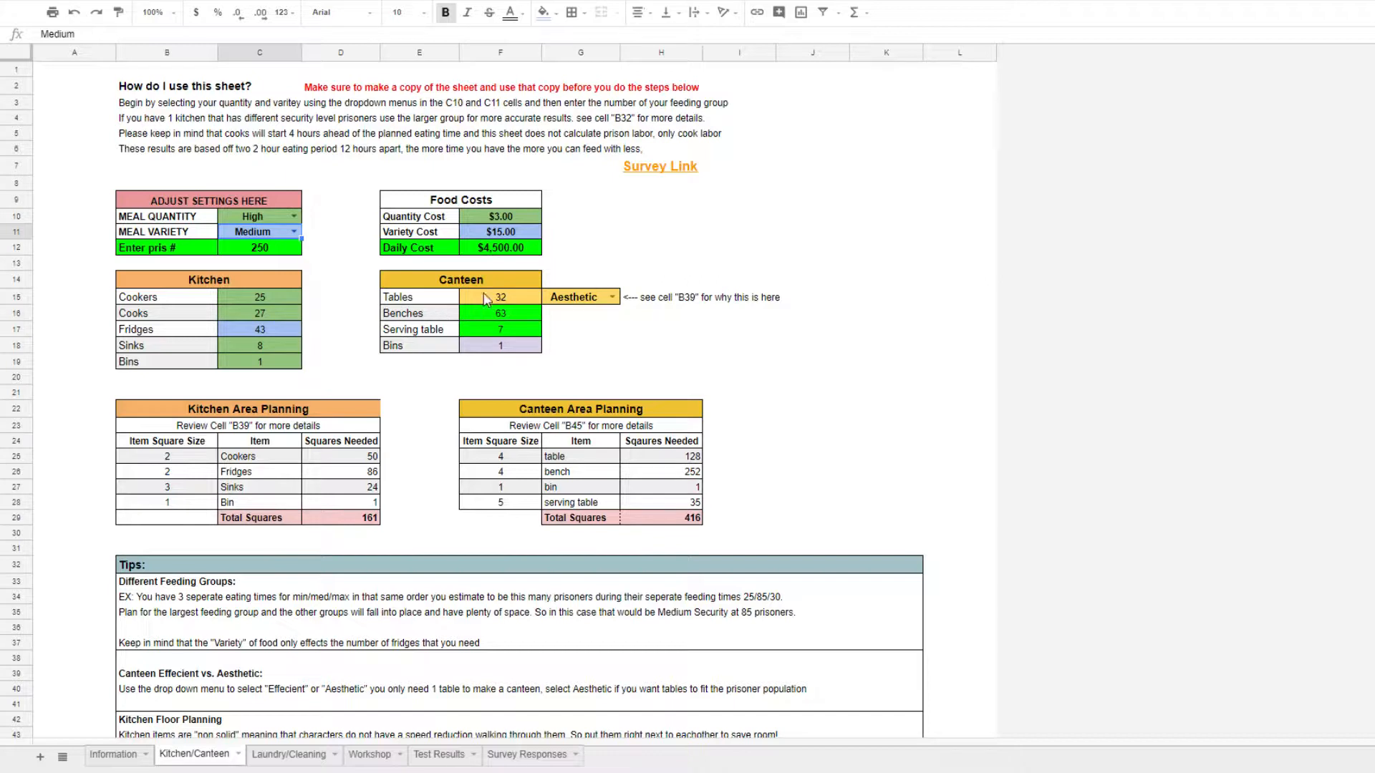
{"action": "left_click", "coordinate": [610, 297]}
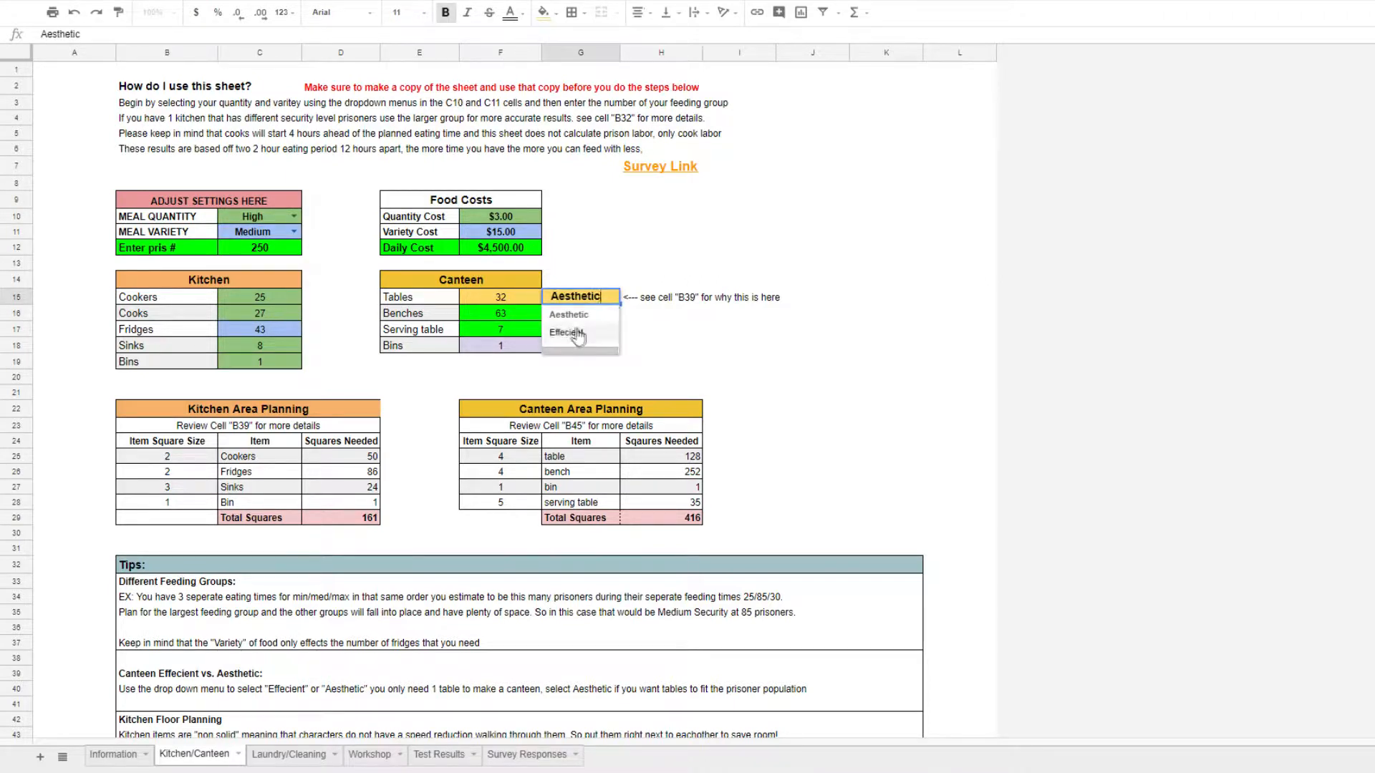
{"action": "left_click", "coordinate": [567, 333]}
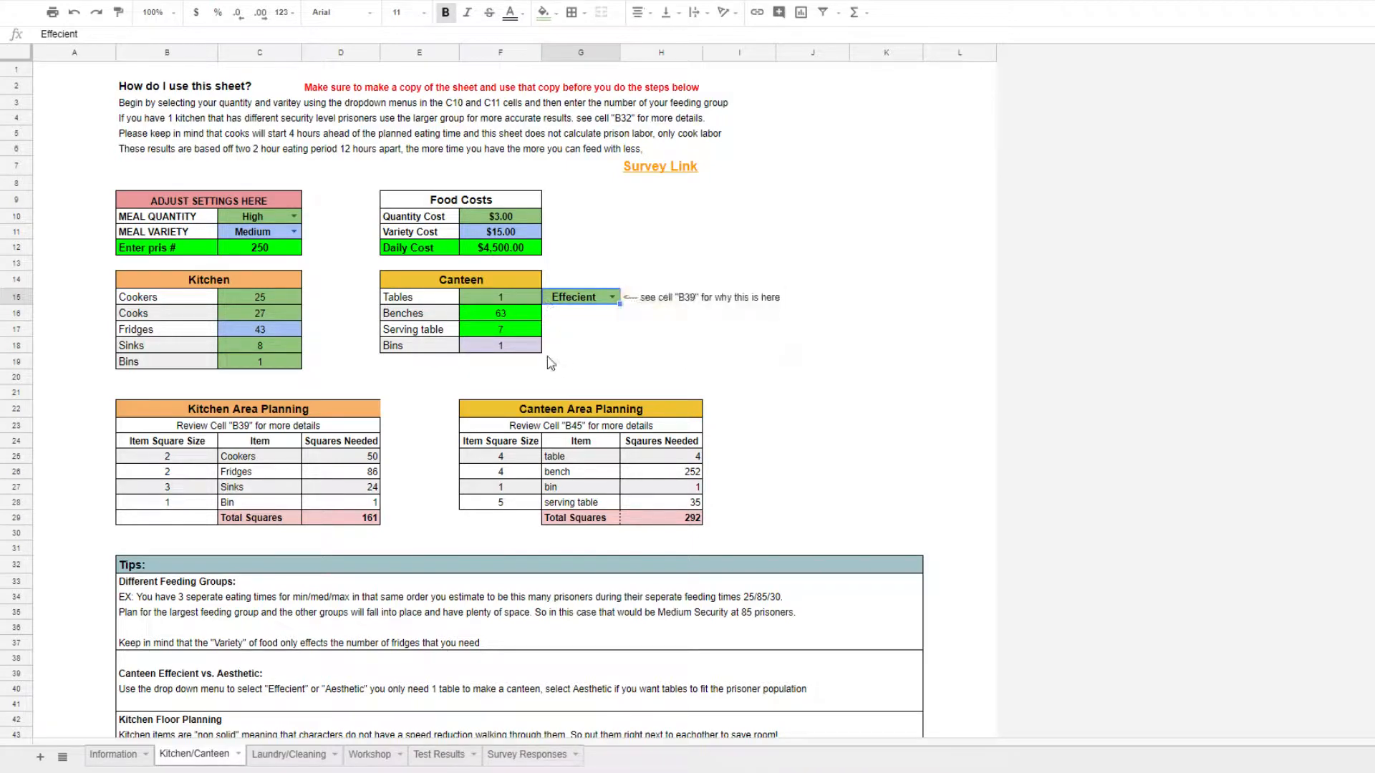
{"action": "scroll", "scroll_direction": "down", "scroll_amount": 3}
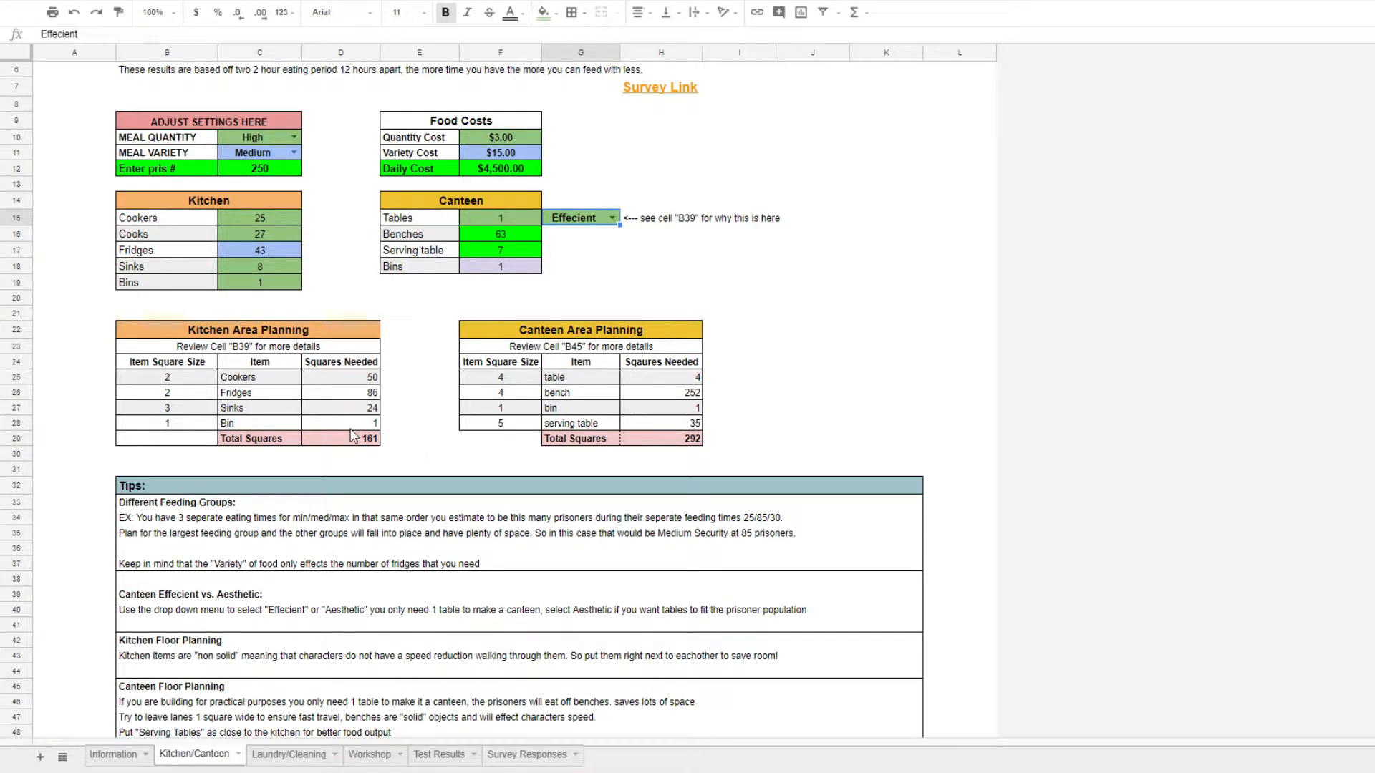
{"action": "mouse_move", "coordinate": [374, 444]}
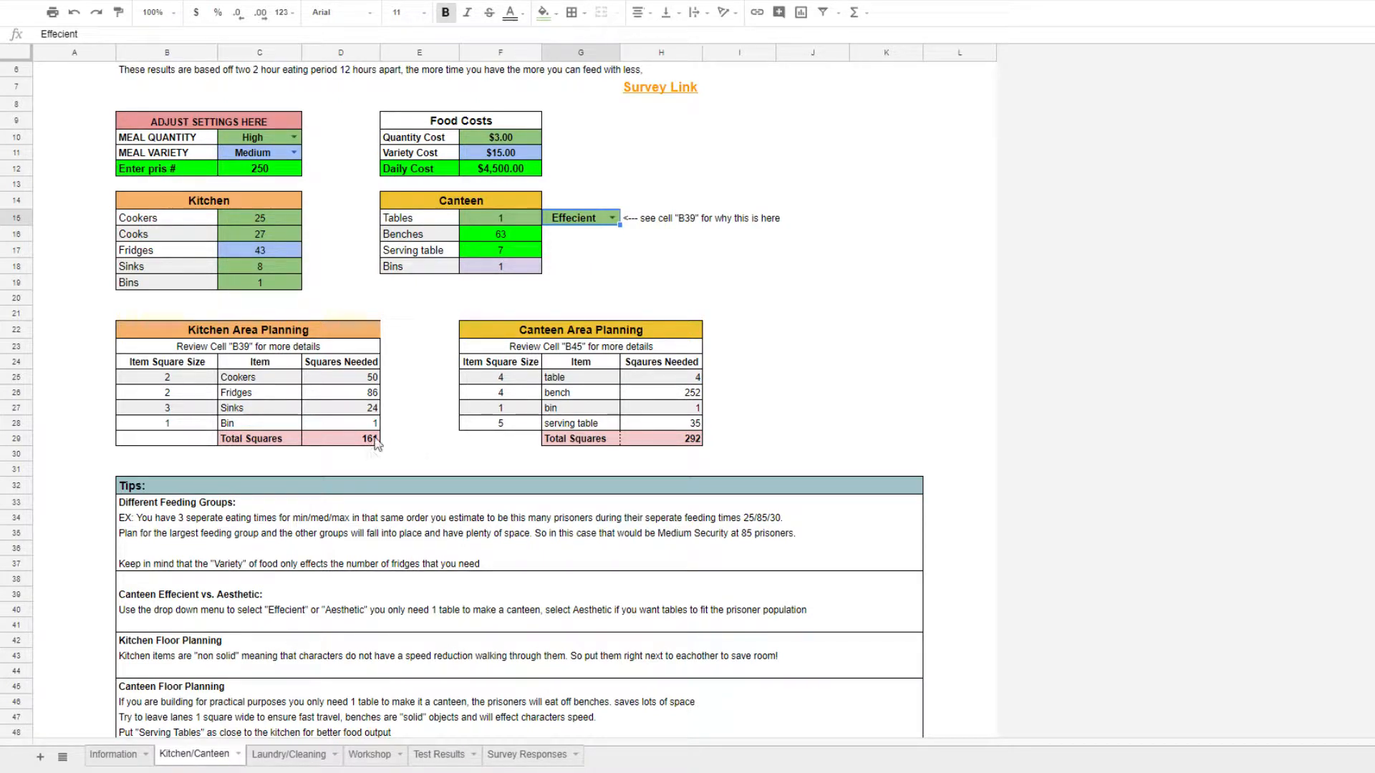
{"action": "mouse_move", "coordinate": [339, 463]}
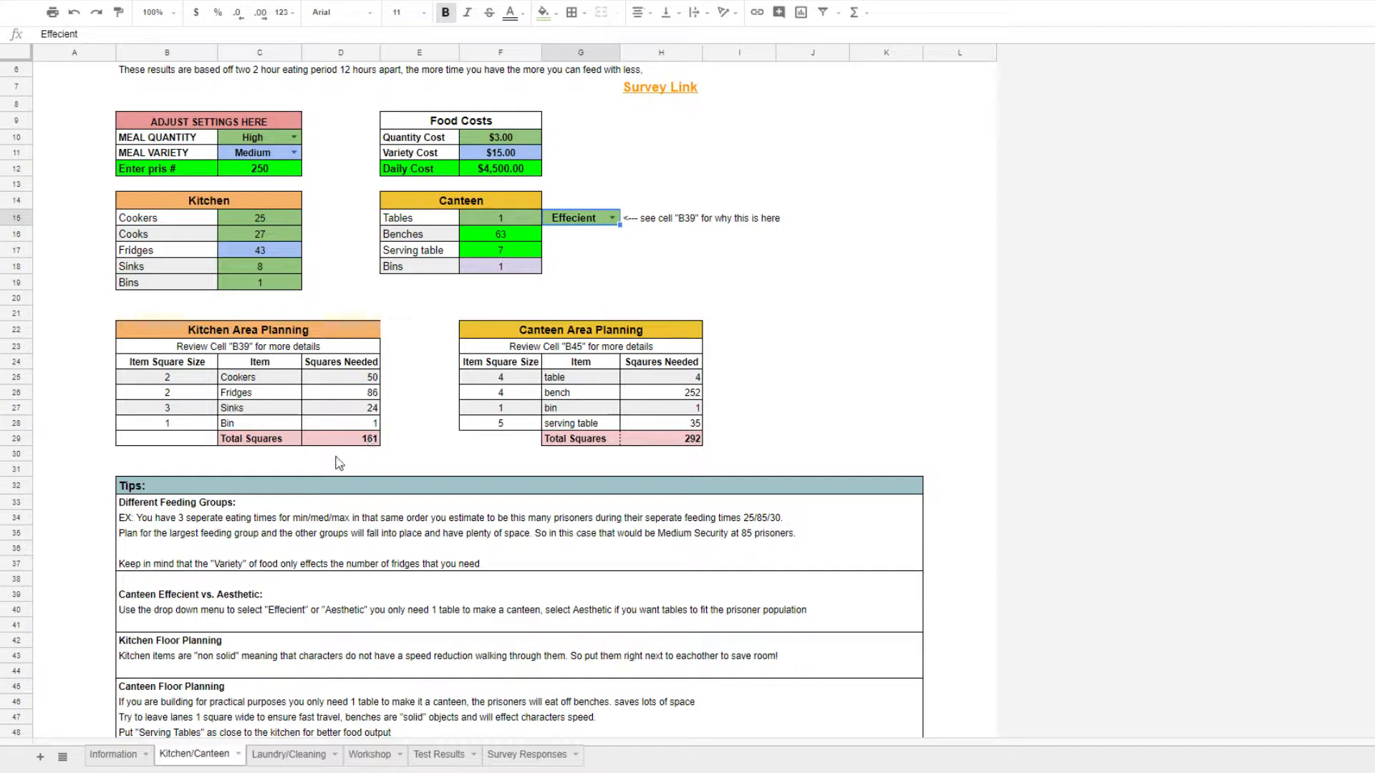
{"action": "mouse_move", "coordinate": [334, 446]}
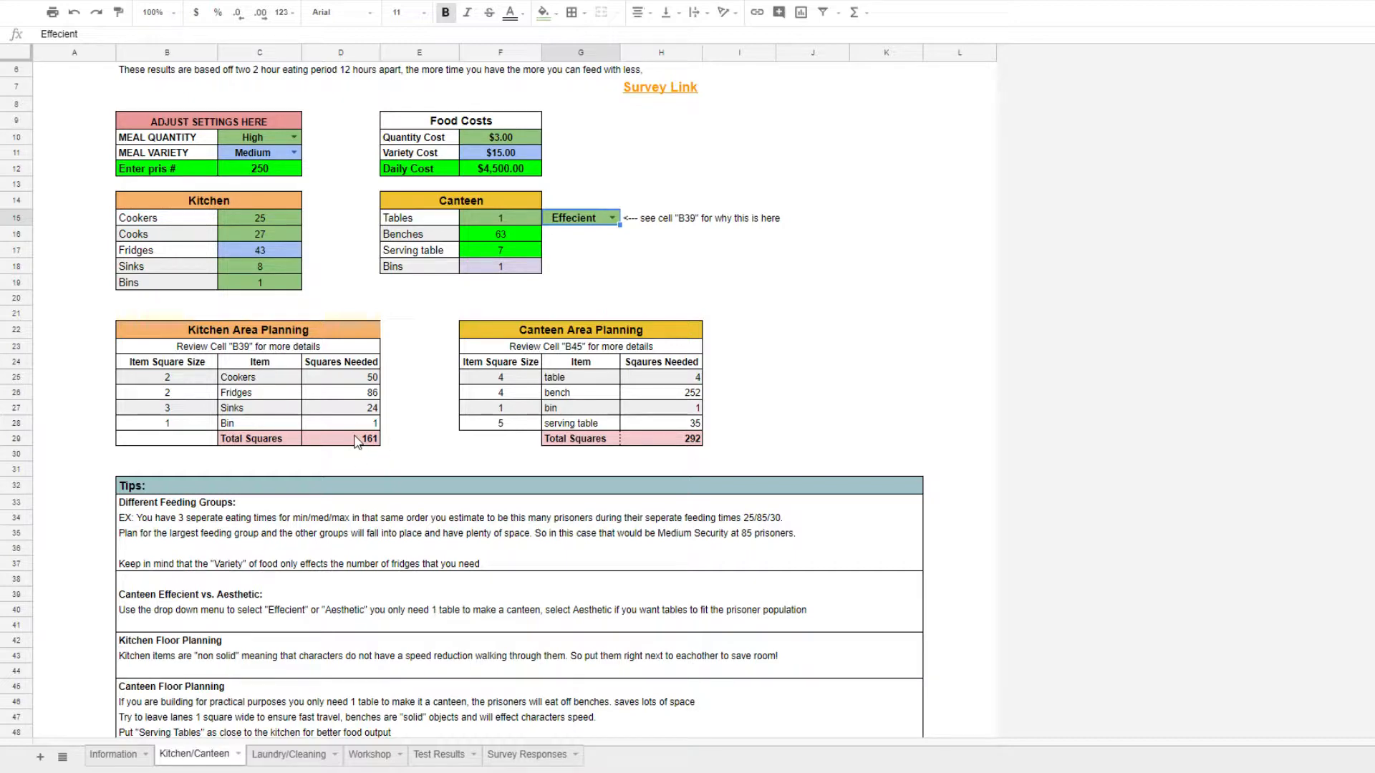
{"action": "scroll", "scroll_direction": "down", "scroll_amount": 3}
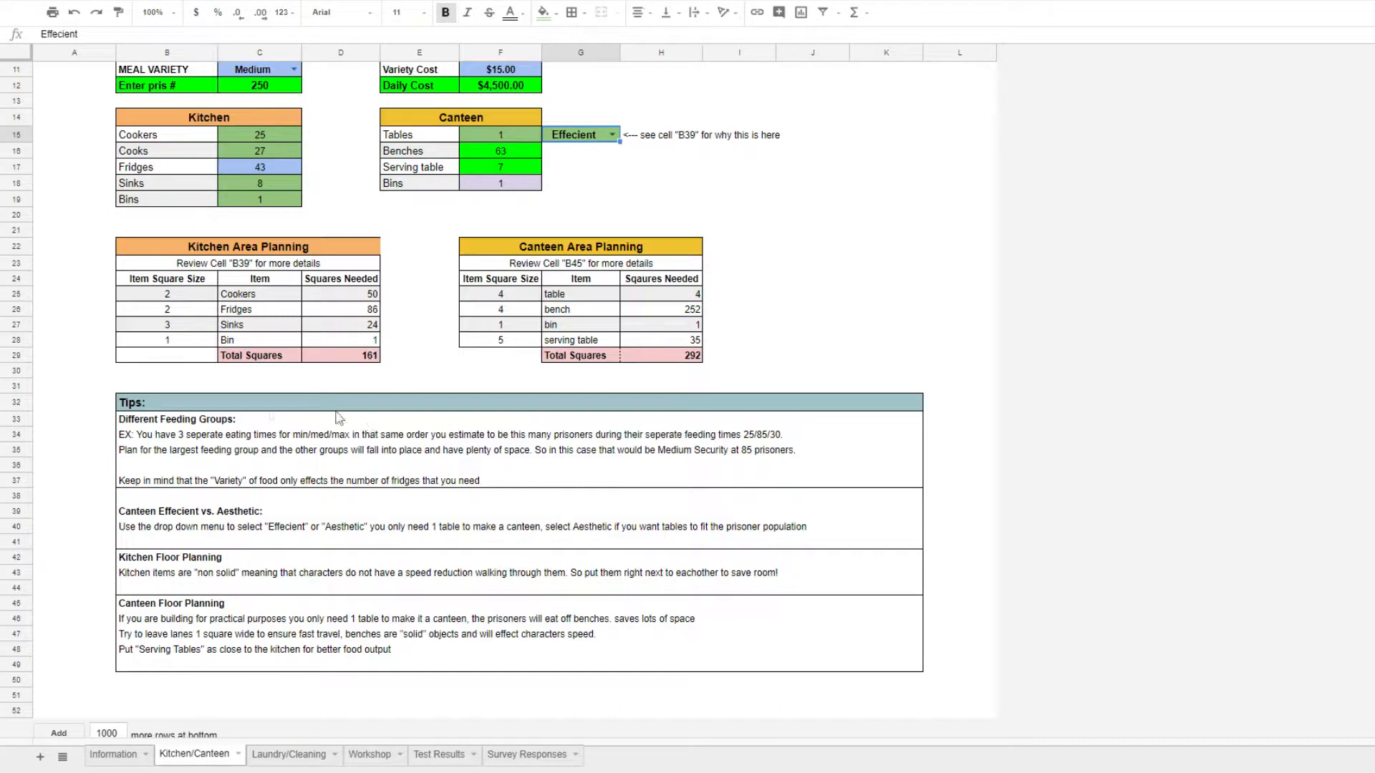
{"action": "mouse_move", "coordinate": [241, 472]}
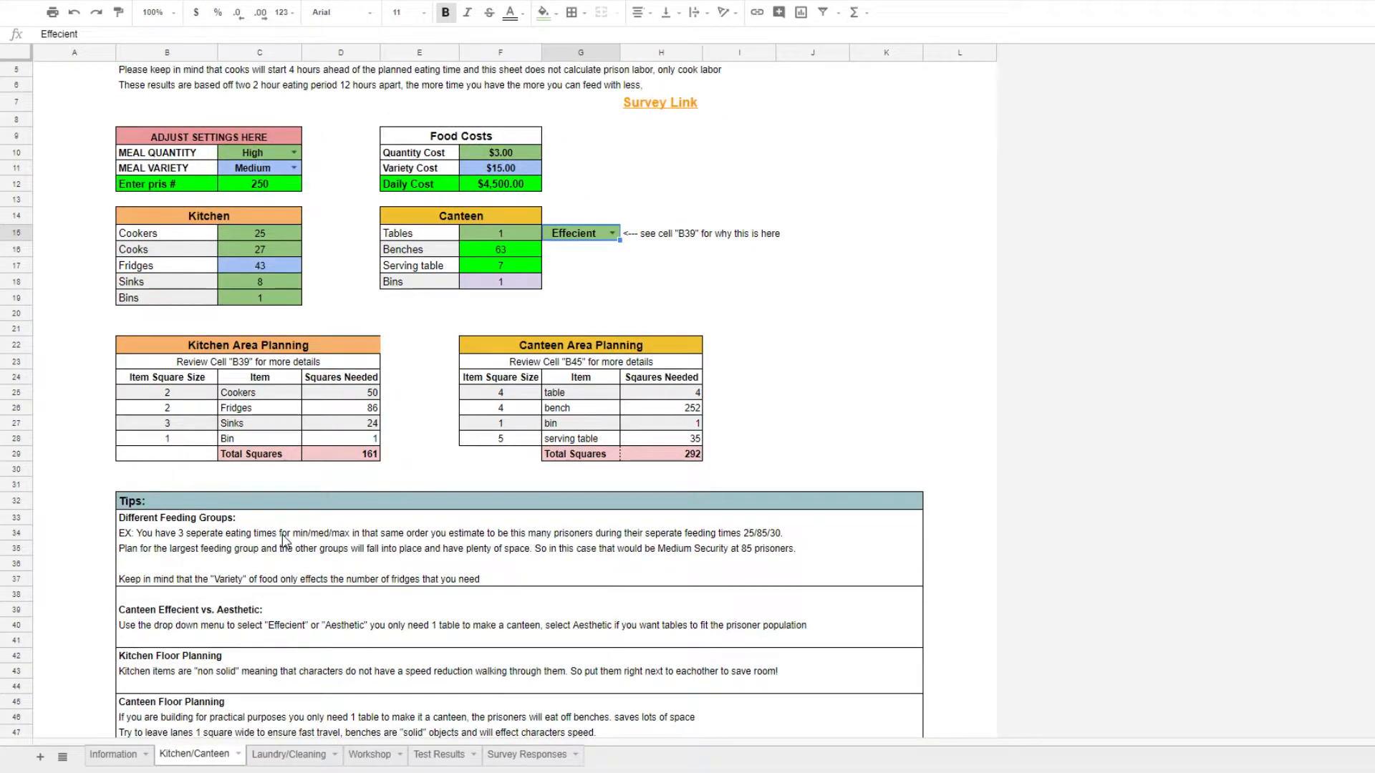
{"action": "scroll", "scroll_direction": "up", "scroll_amount": 3}
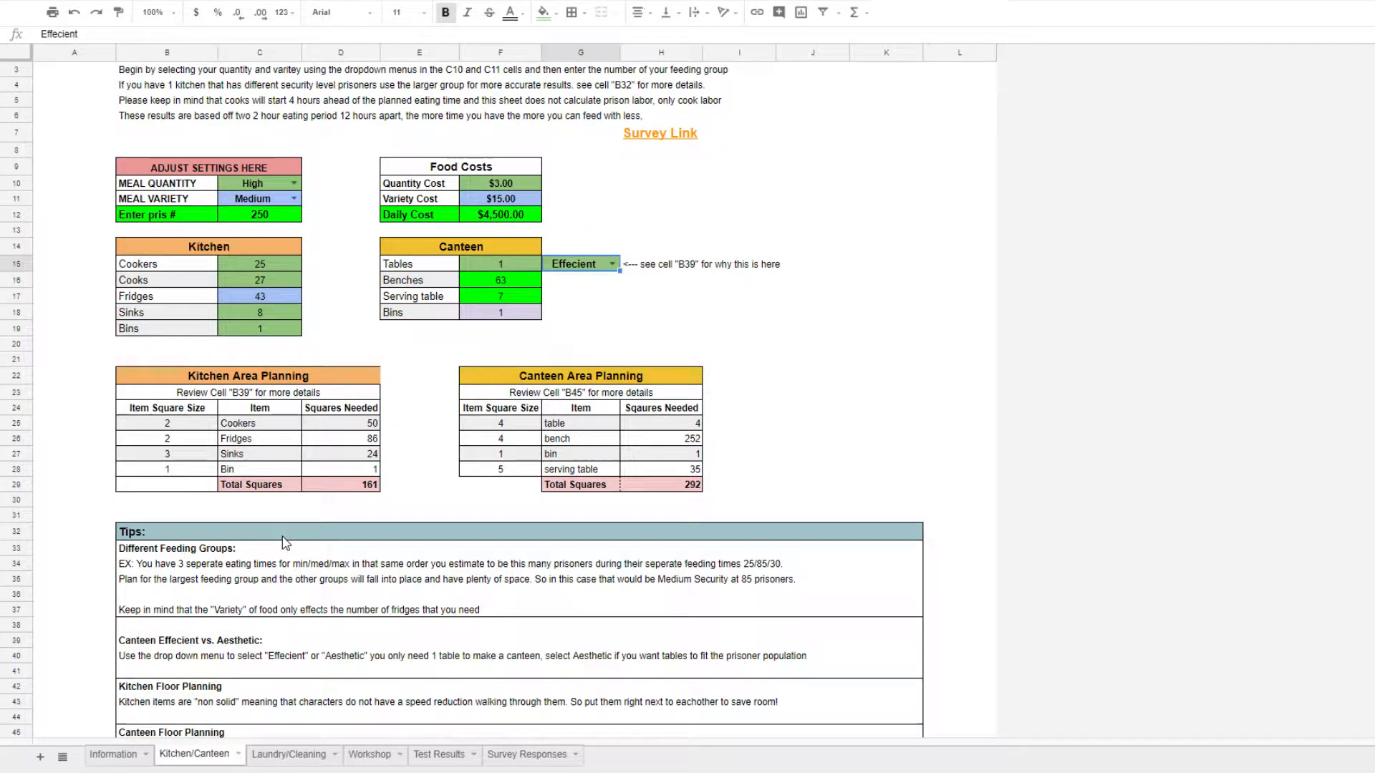
{"action": "scroll", "scroll_direction": "down", "scroll_amount": 3}
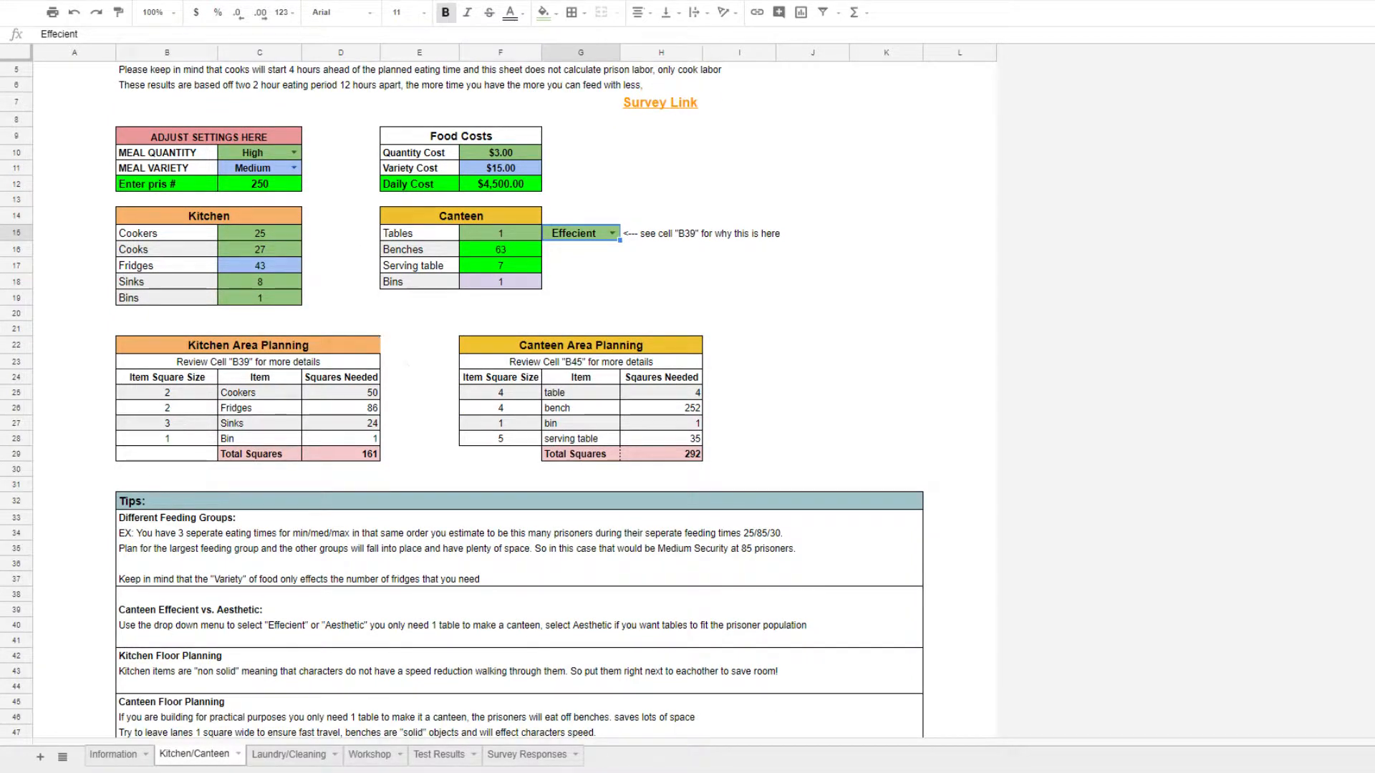
{"action": "left_click", "coordinate": [440, 755]}
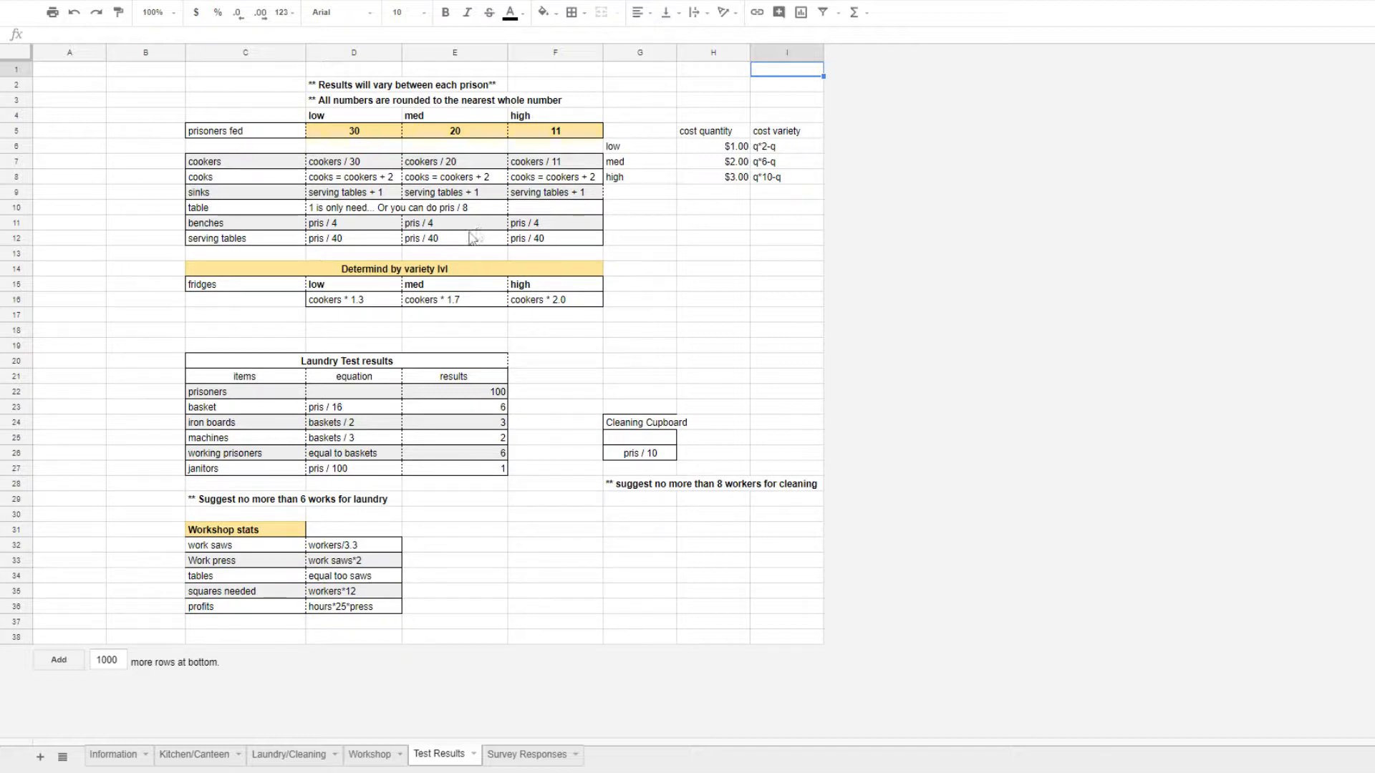
{"action": "mouse_move", "coordinate": [443, 313]}
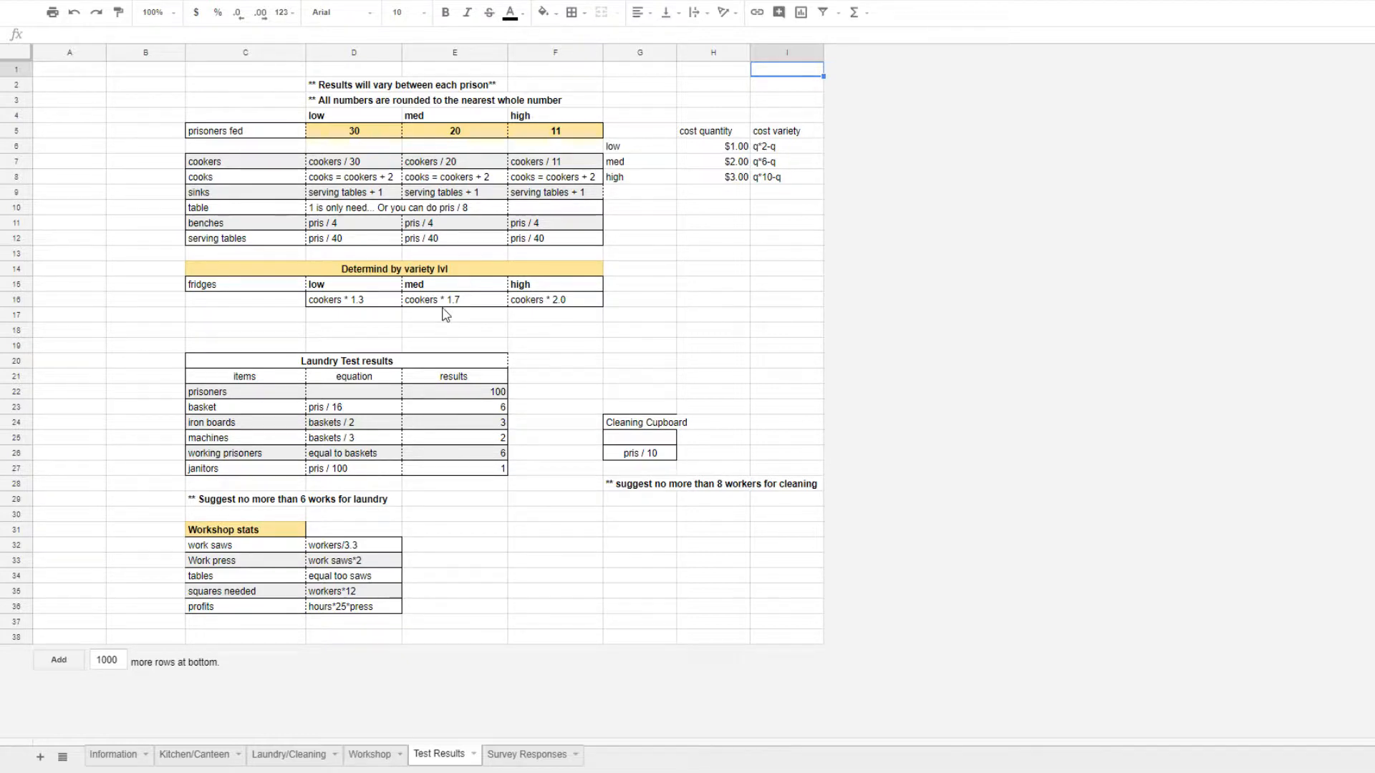
{"action": "mouse_move", "coordinate": [412, 424]}
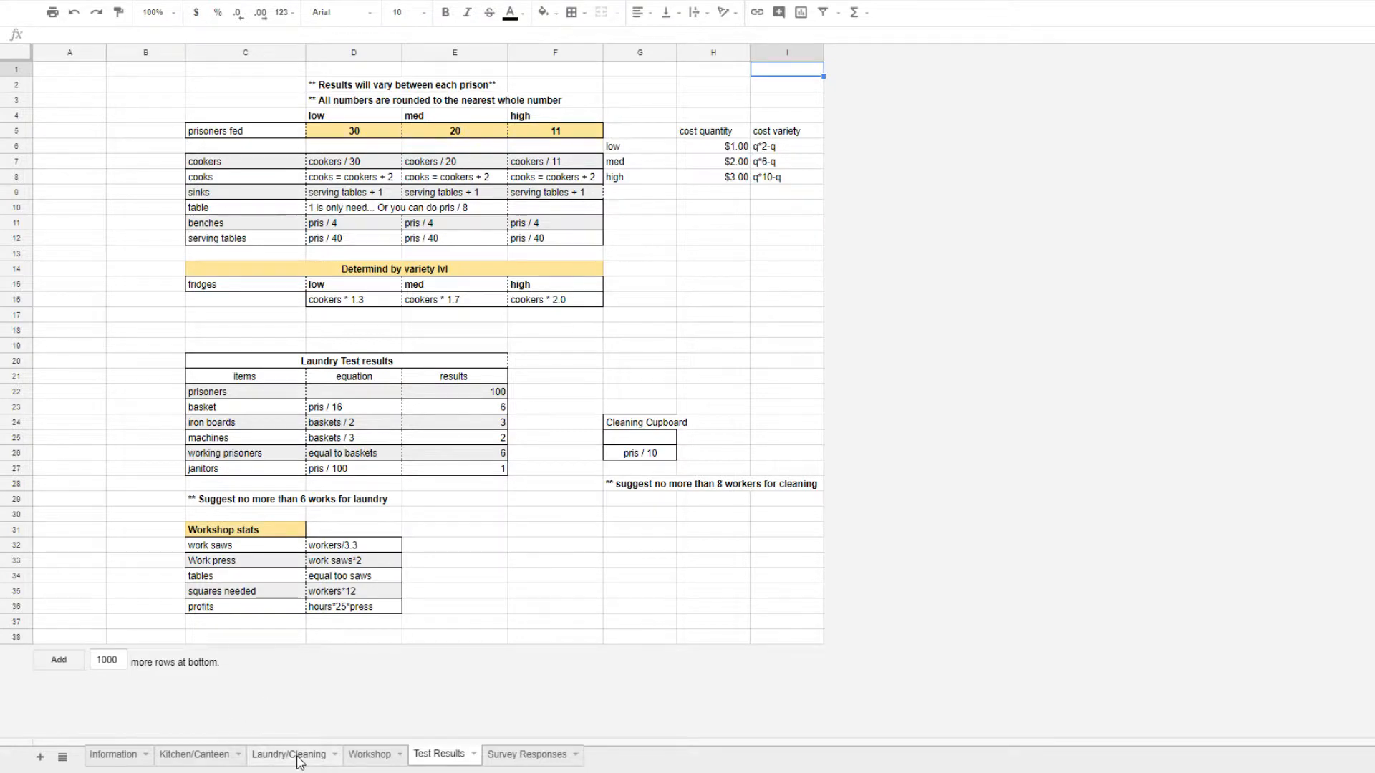
Switch to the Laundry/Cleaning sheet showing a prisoner count of 500
{"action": "left_click", "coordinate": [289, 755]}
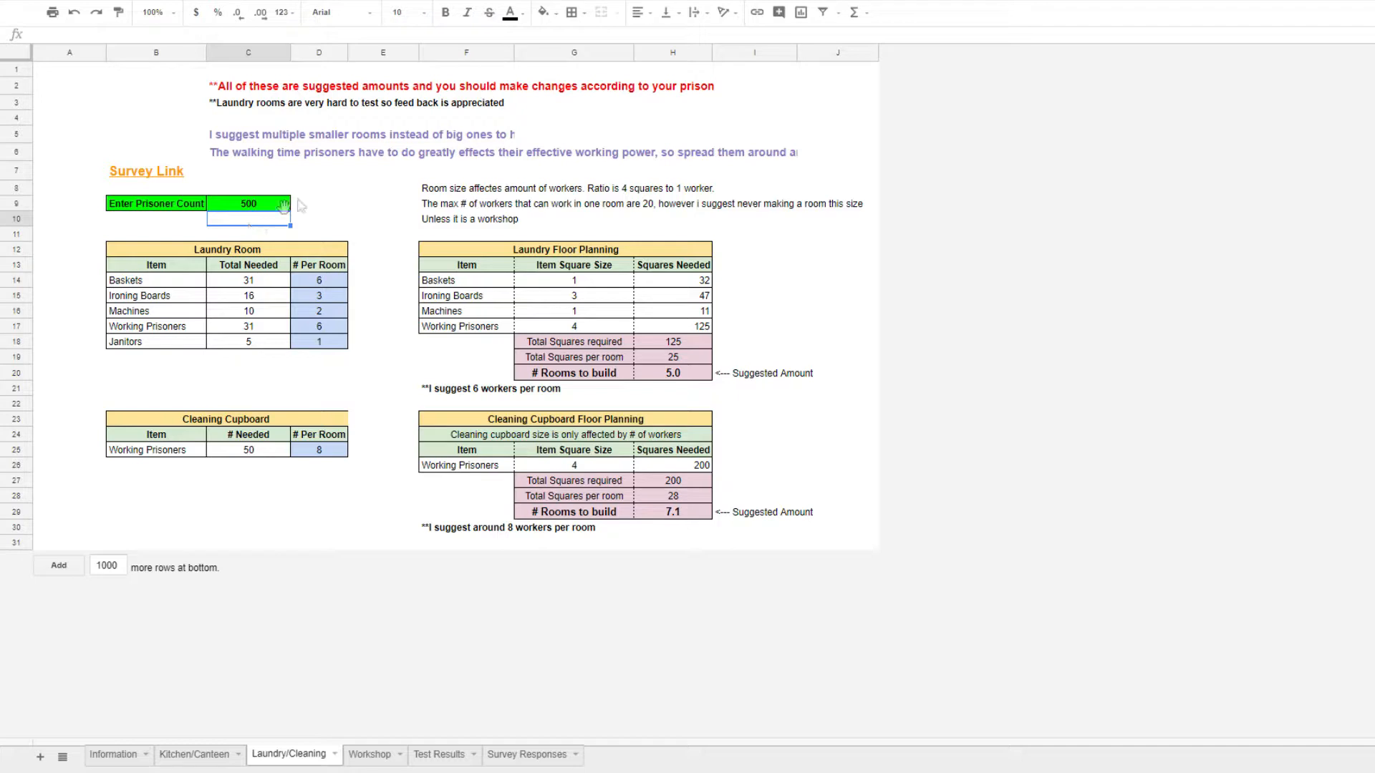
Enter a prisoner count of 250, halving laundry and cleaning needs, then move to Workshop
{"action": "left_click", "coordinate": [248, 203]}
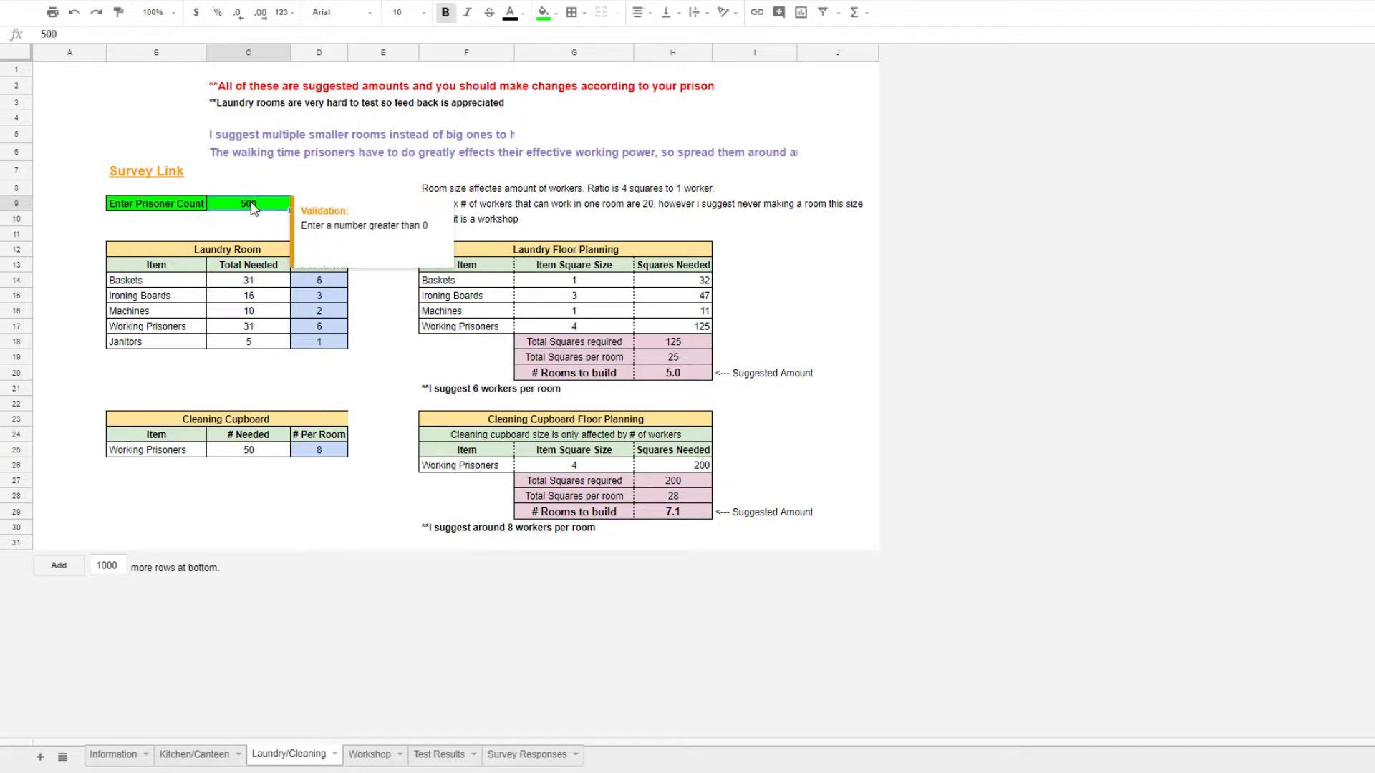
{"action": "type", "text": "250"}
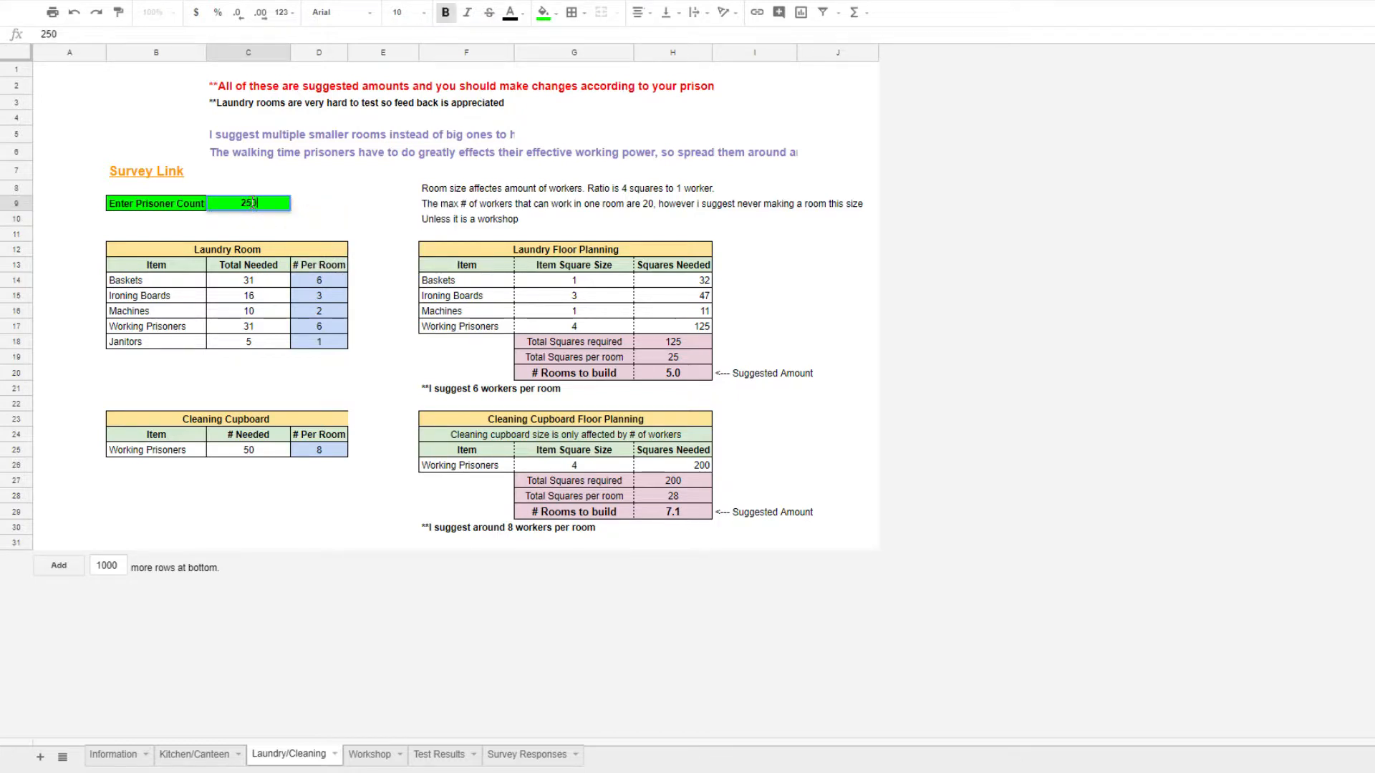
{"action": "key", "text": "enter"}
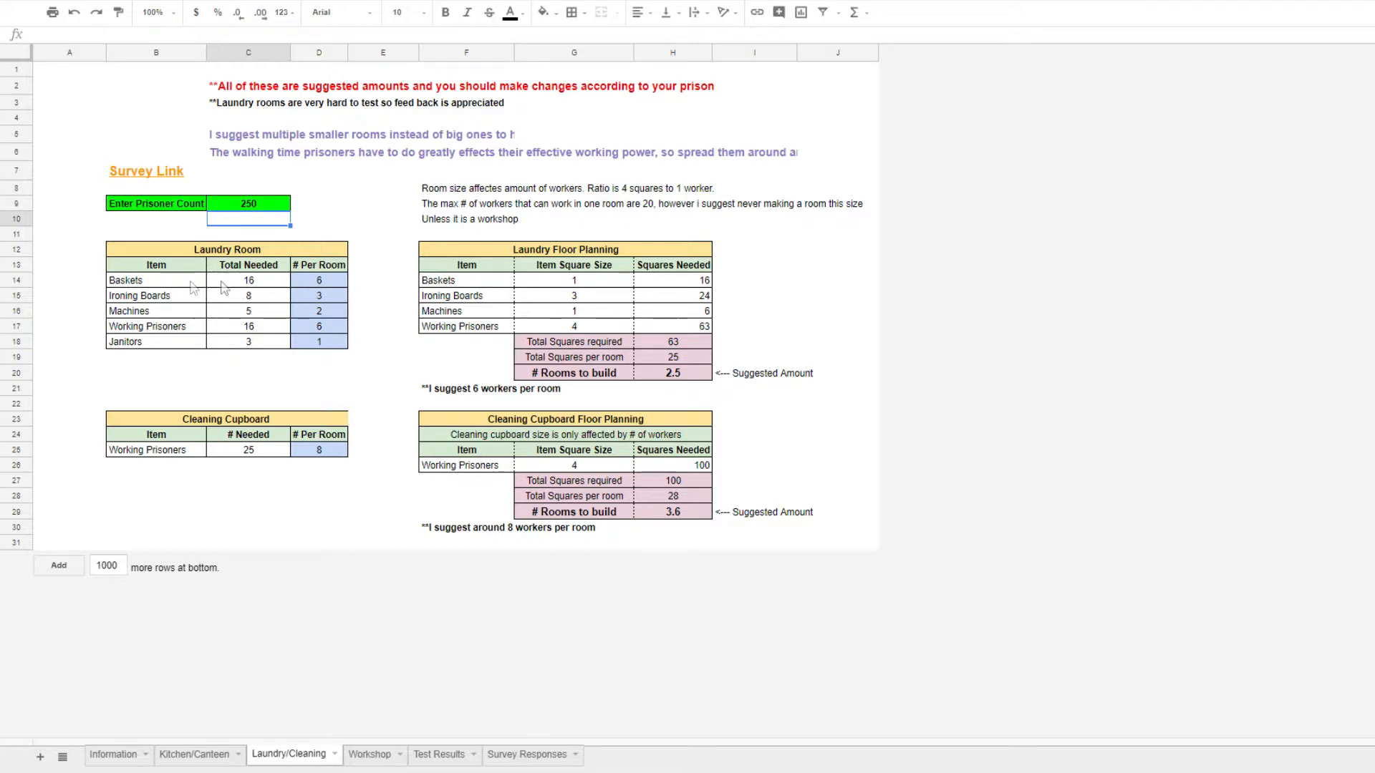
{"action": "mouse_move", "coordinate": [201, 400]}
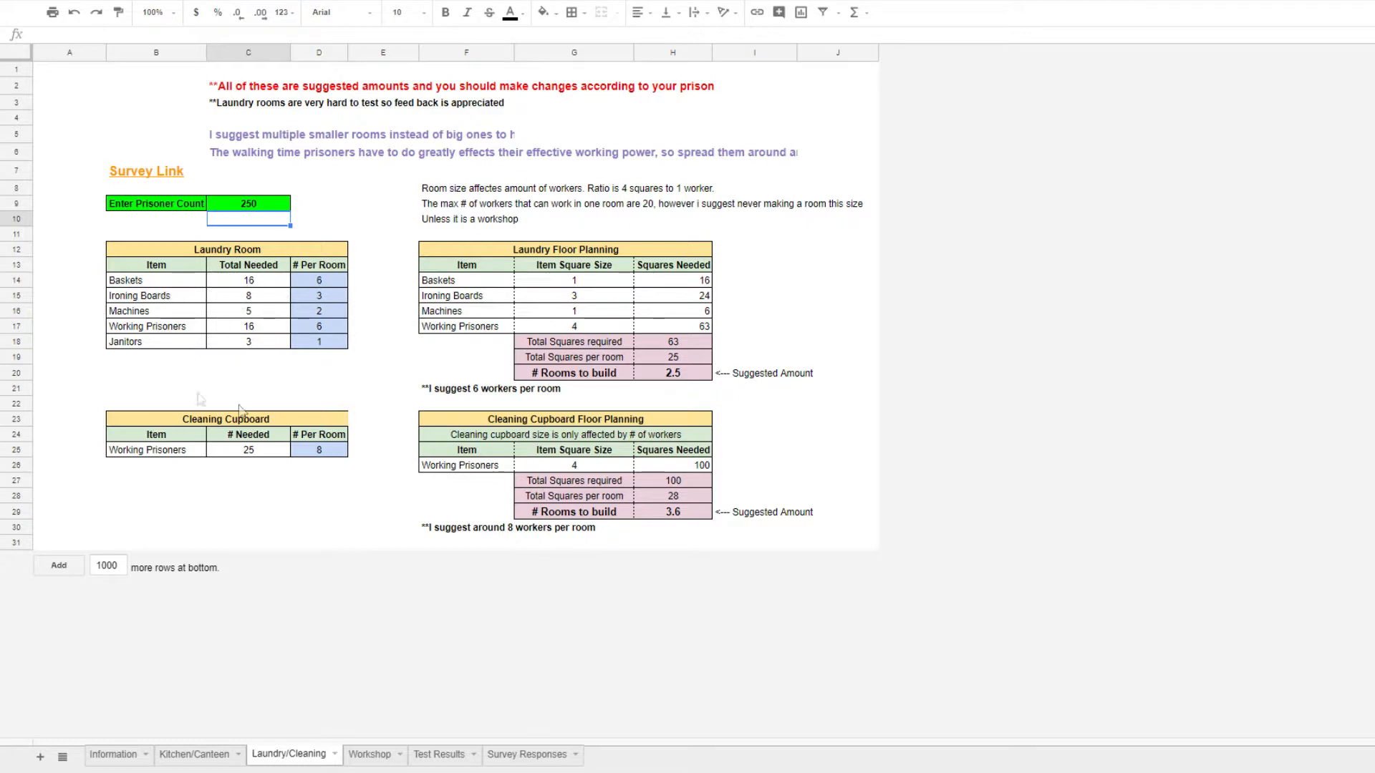
{"action": "mouse_move", "coordinate": [700, 369]}
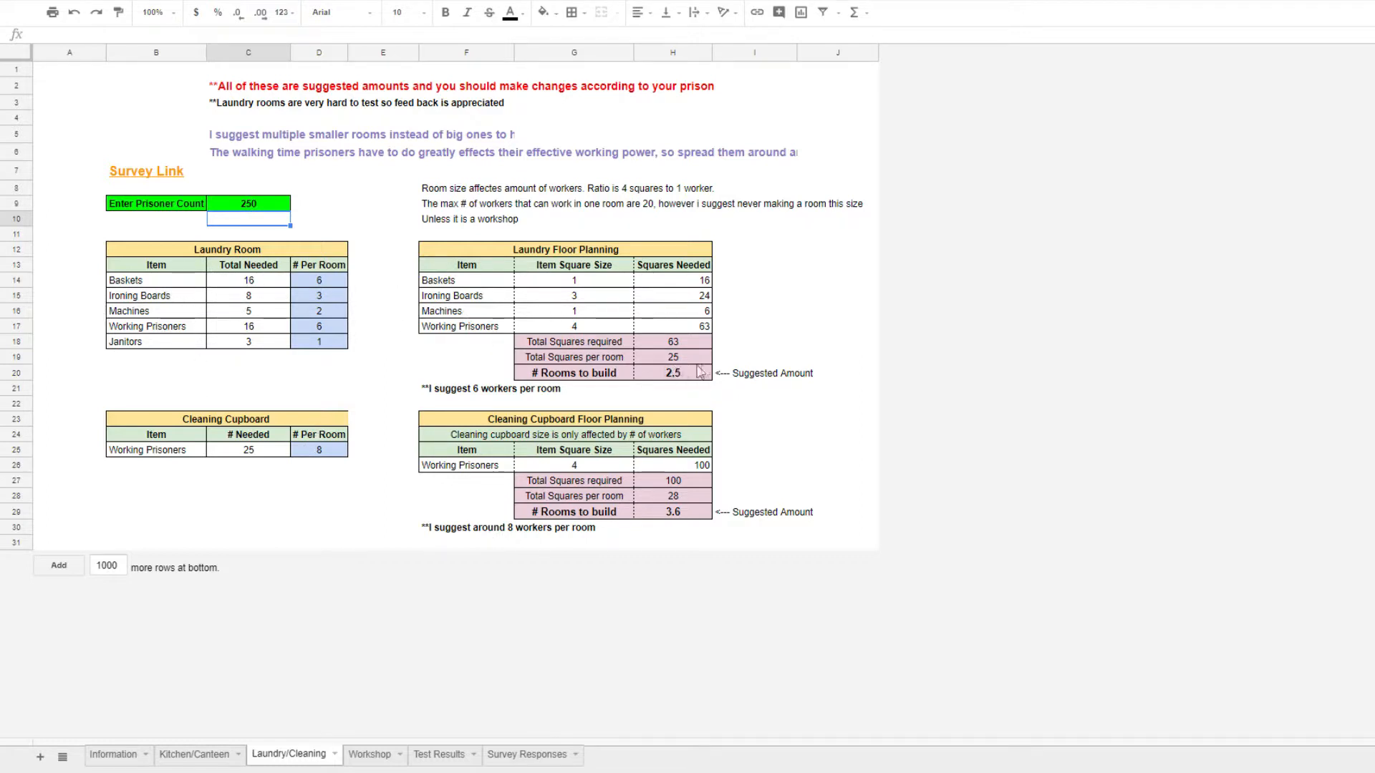
{"action": "mouse_move", "coordinate": [673, 381]}
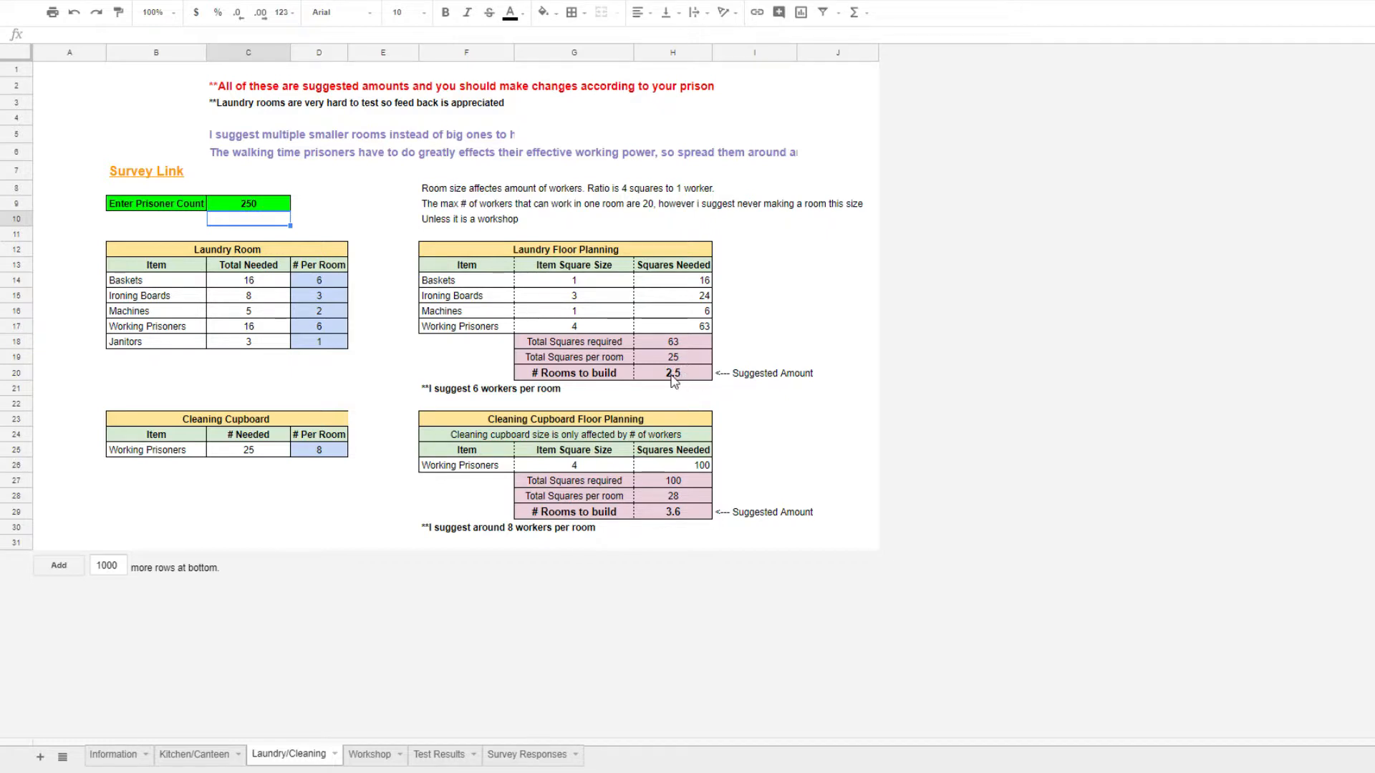
{"action": "mouse_move", "coordinate": [659, 359]}
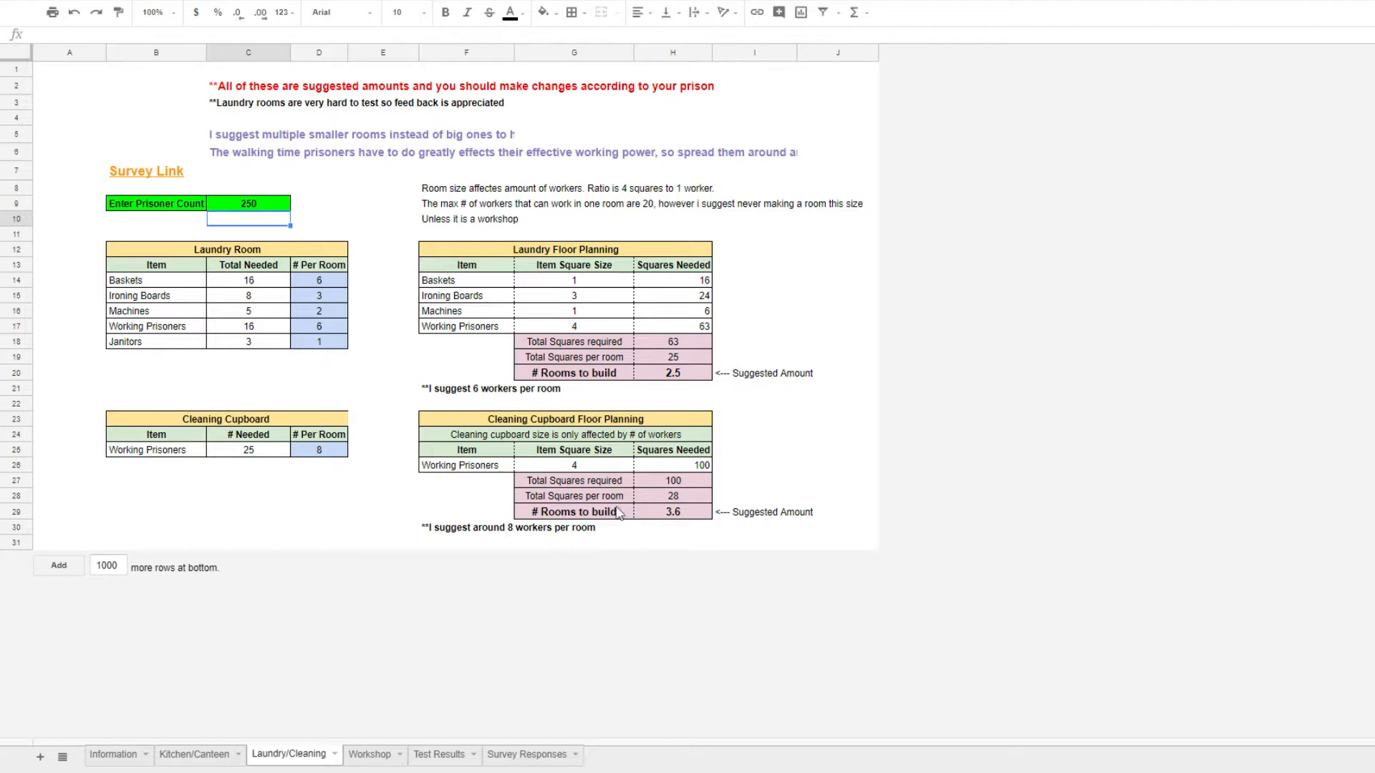
{"action": "mouse_move", "coordinate": [348, 734]}
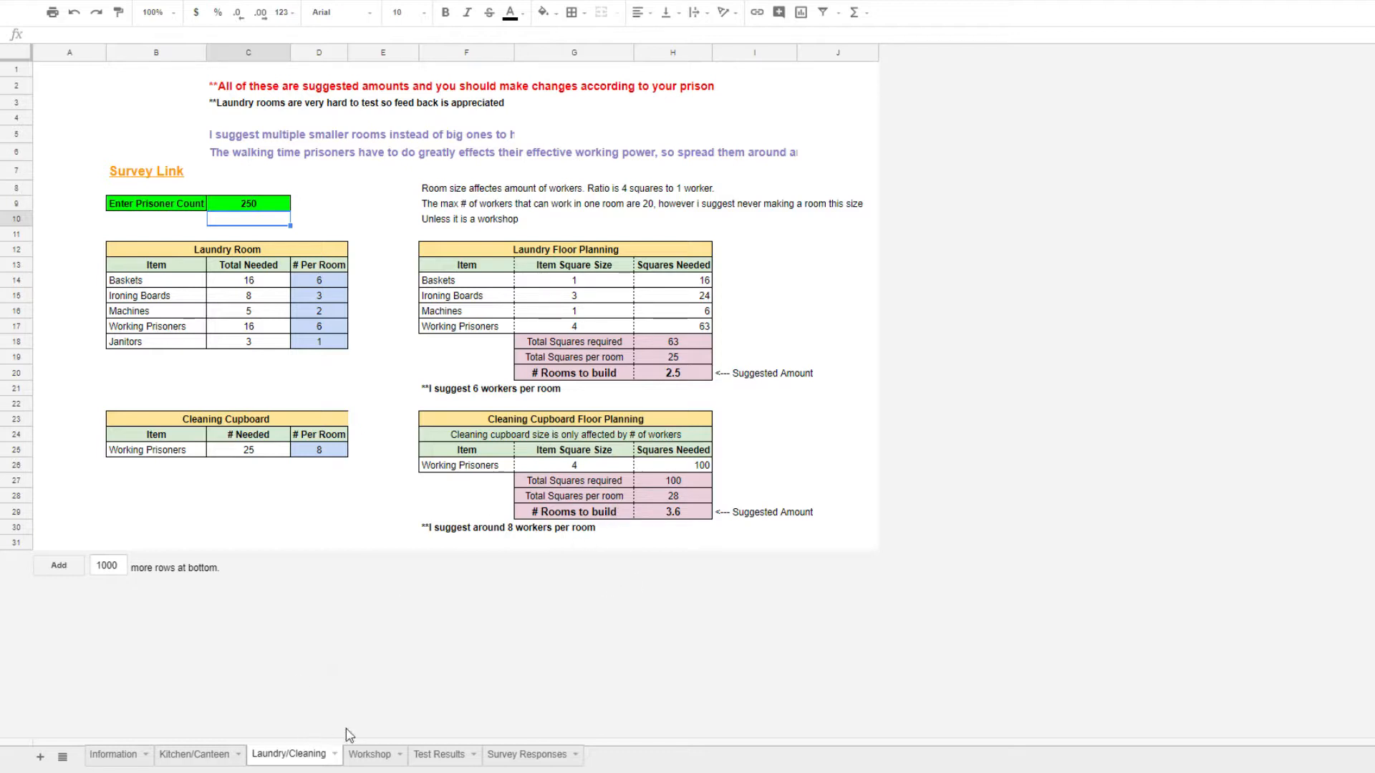
{"action": "left_click", "coordinate": [369, 755]}
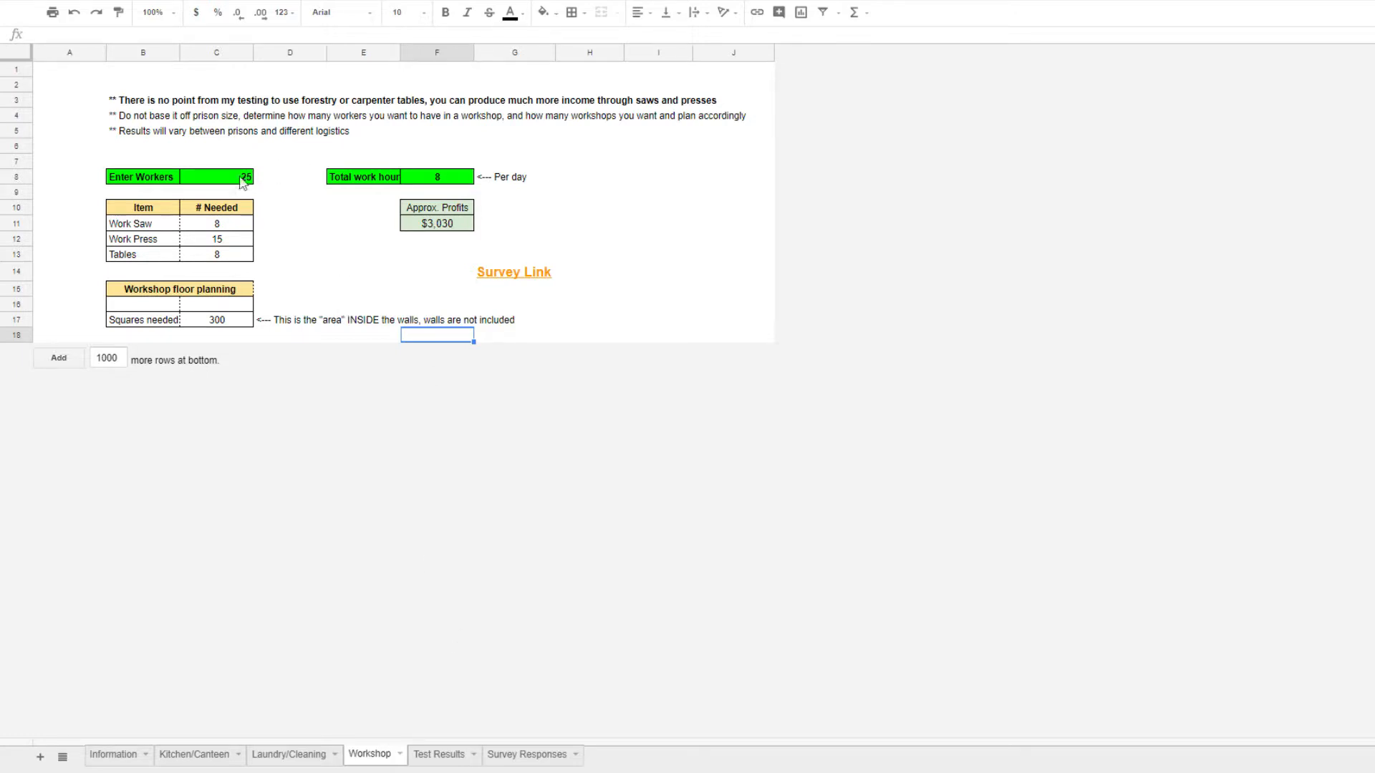
Enter 10 workshop workers, dropping squares to 120 and profits to $1,212
{"action": "left_click", "coordinate": [218, 176]}
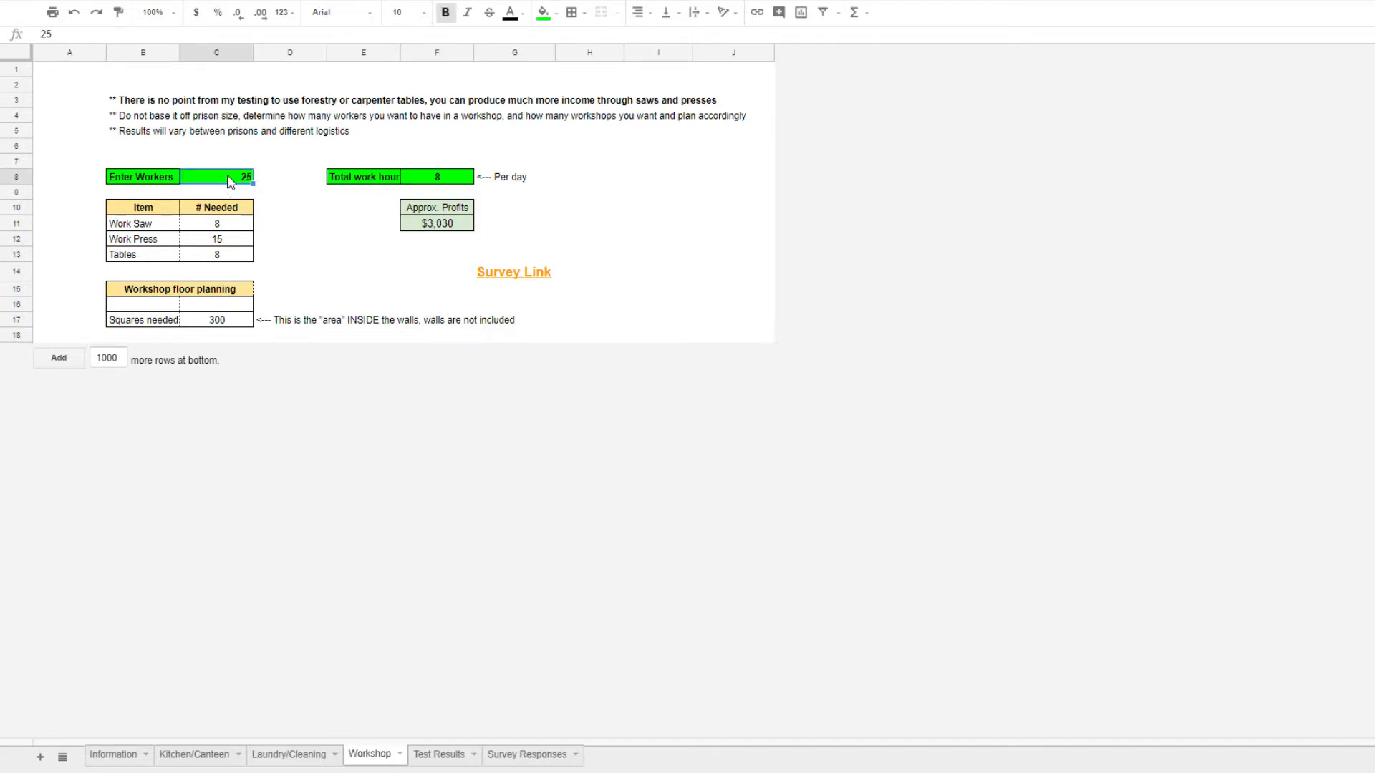
{"action": "type", "text": "10"}
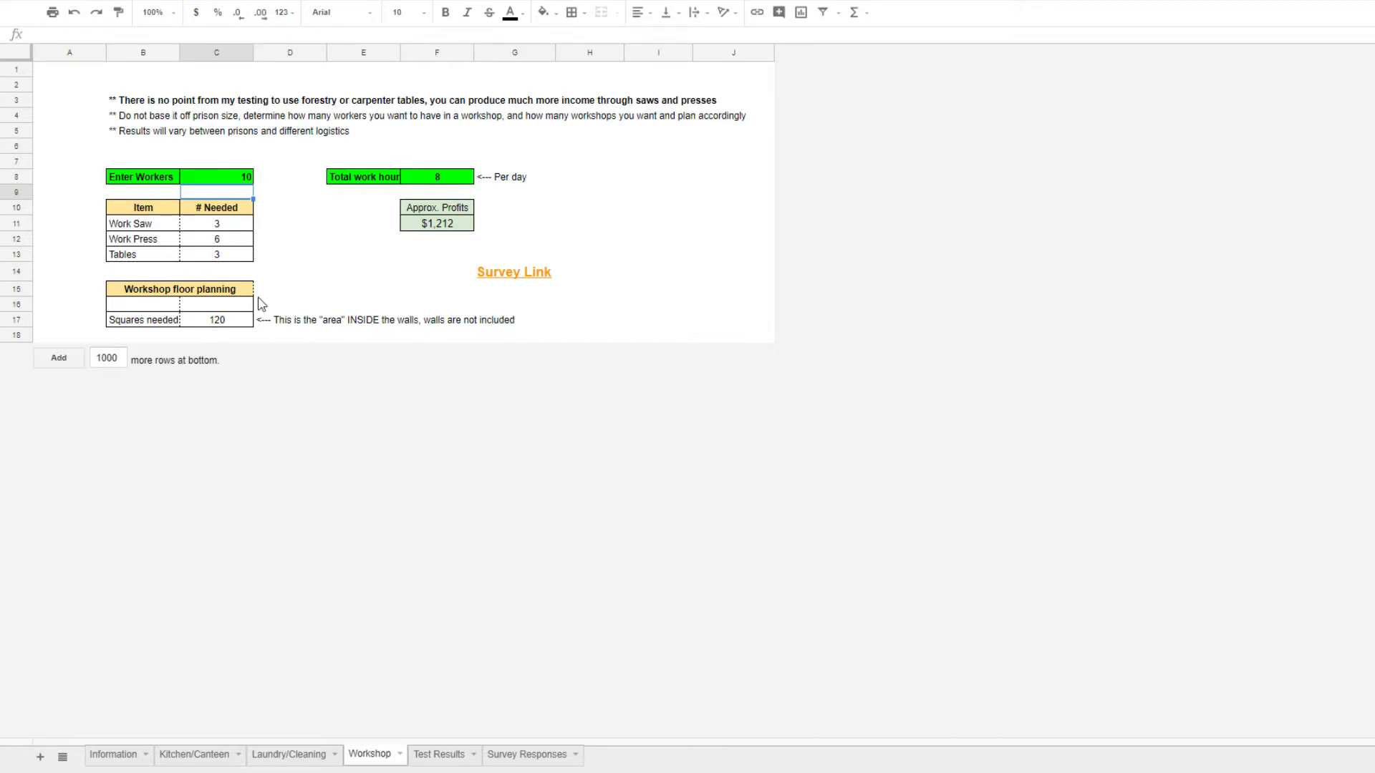
{"action": "mouse_move", "coordinate": [275, 286]}
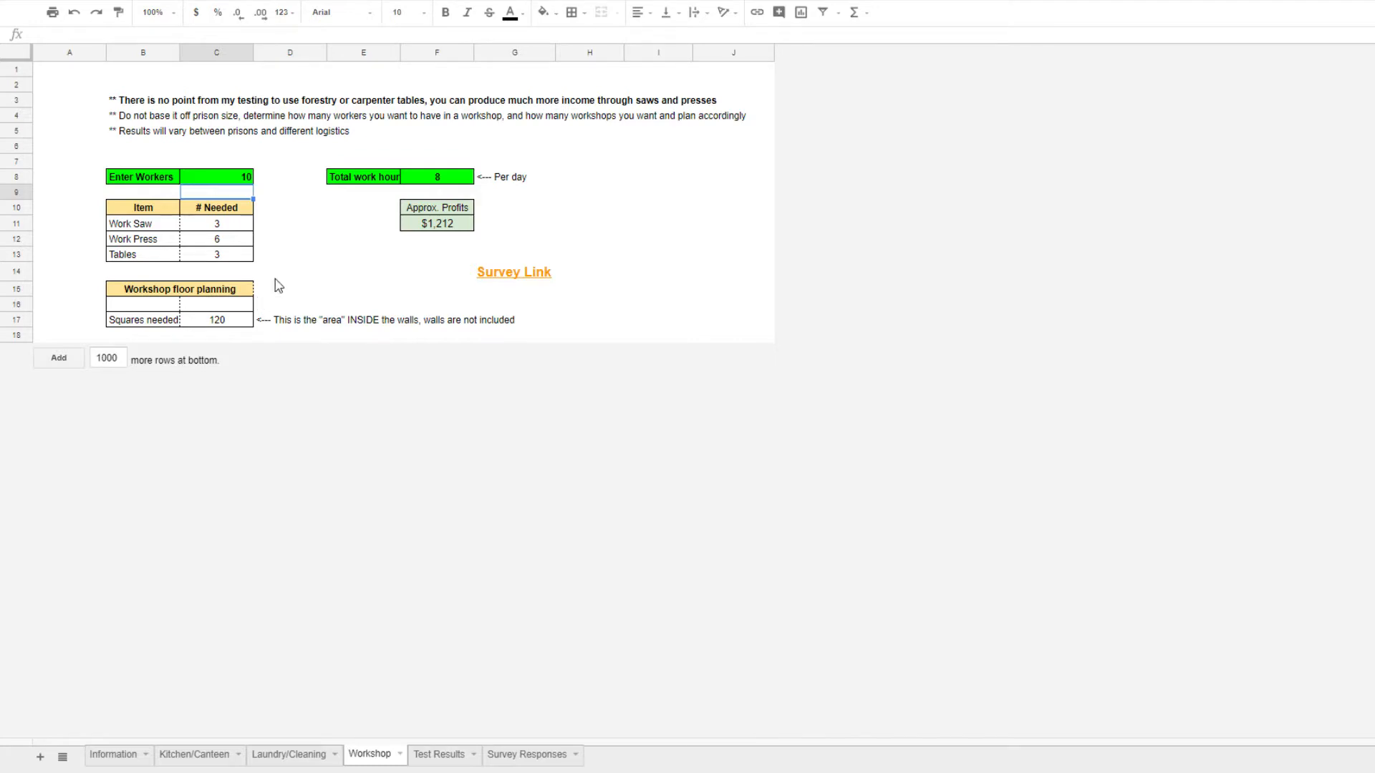
{"action": "left_click", "coordinate": [438, 755]}
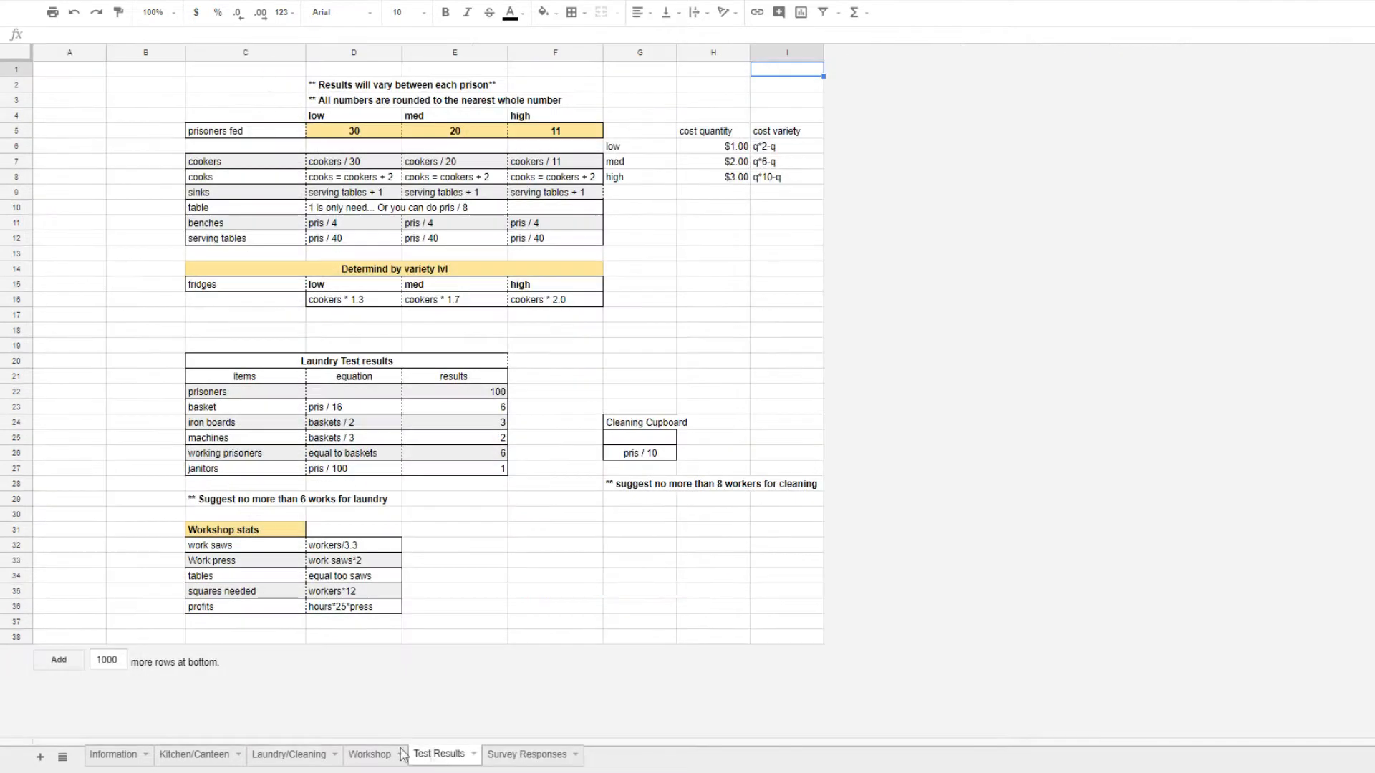
Return to the Kitchen/Canteen sheet showing High quantity, Medium variety, $4,500 cost
{"action": "left_click", "coordinate": [193, 754]}
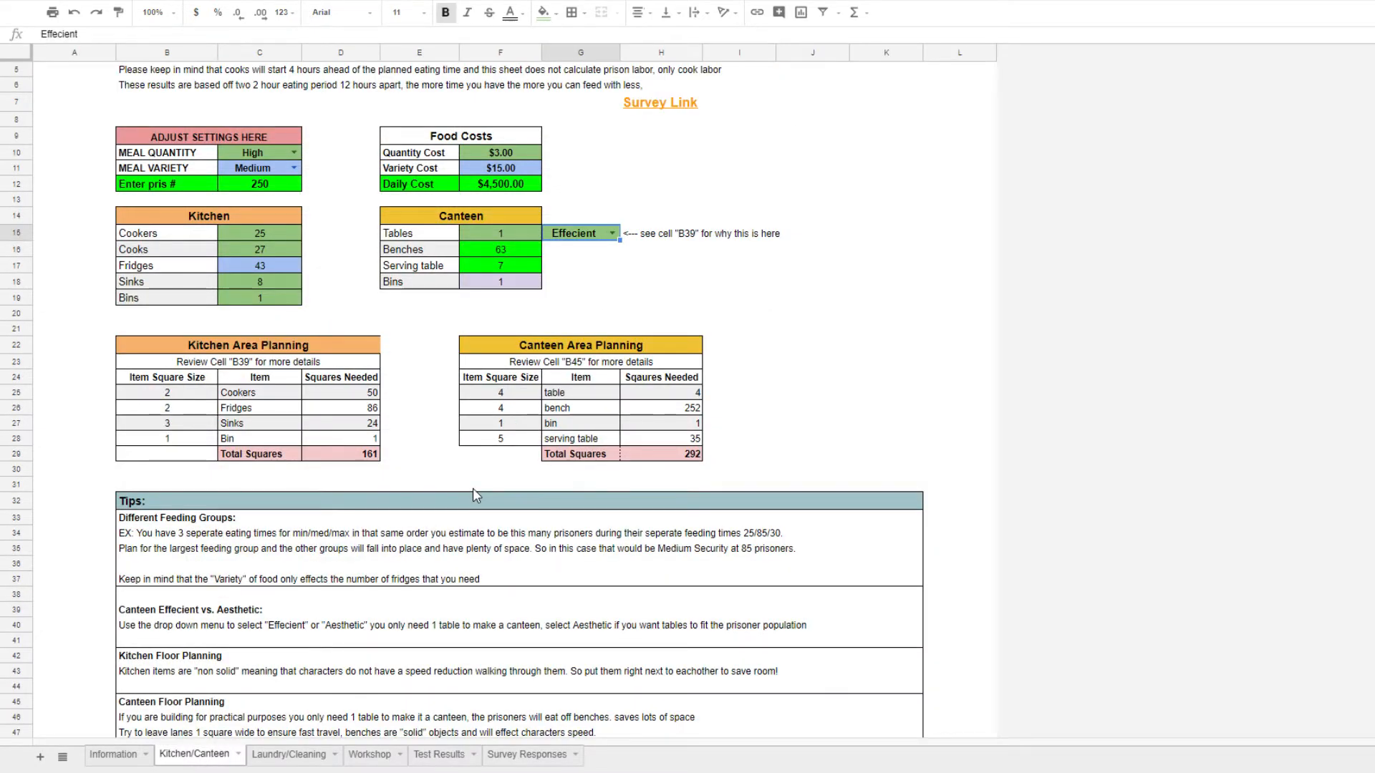